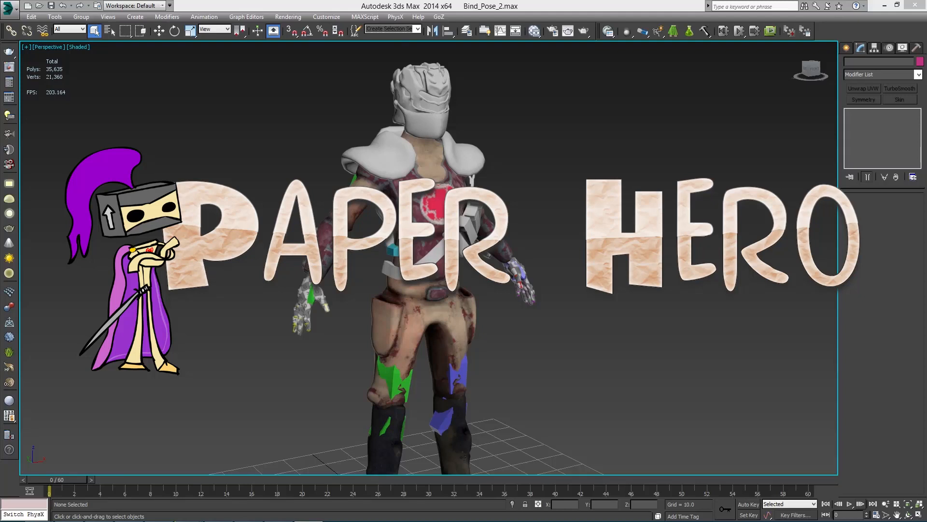
pyautogui.moveTo(516, 181)
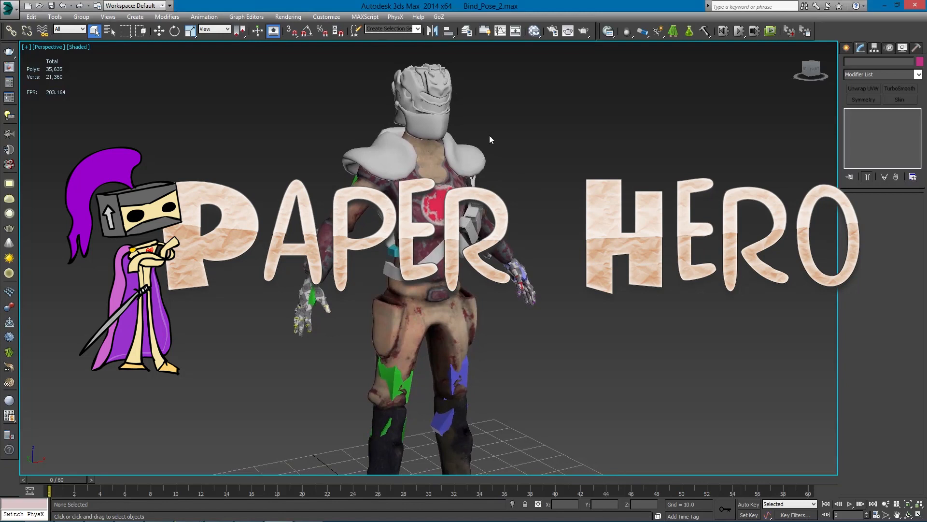
pyautogui.moveTo(495, 156)
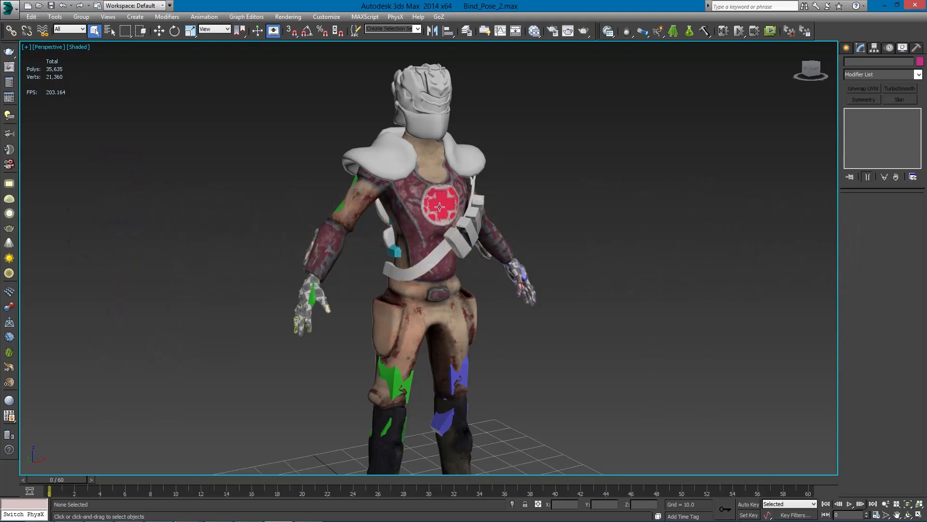
pyautogui.moveTo(439, 197)
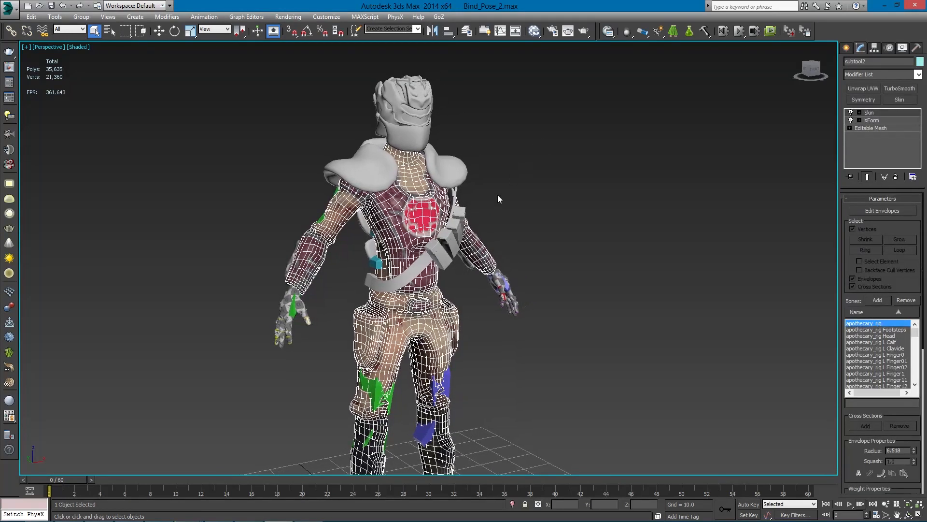
# - Orbit the view around the character to look over the subtool2 body mesh and its Skin modifier
pyautogui.moveTo(498, 199); pyautogui.dragTo(532, 229)
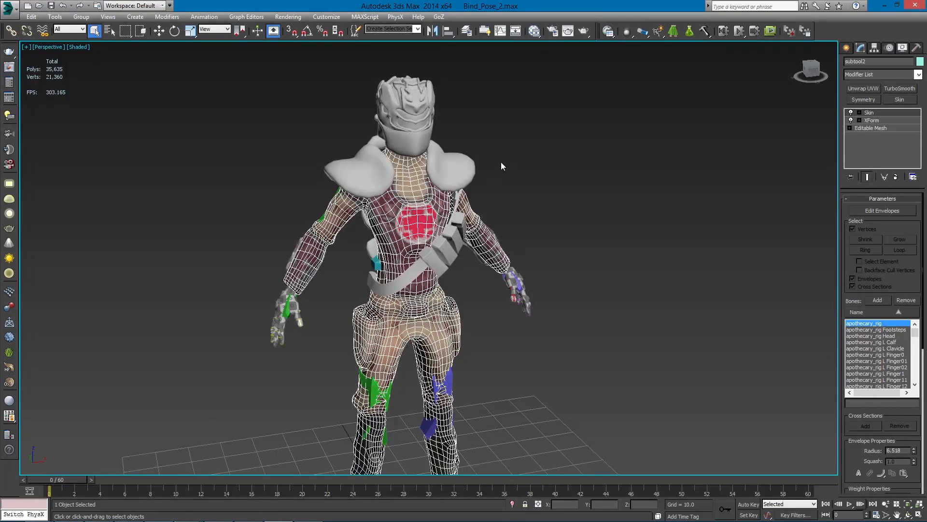
pyautogui.moveTo(266, 337)
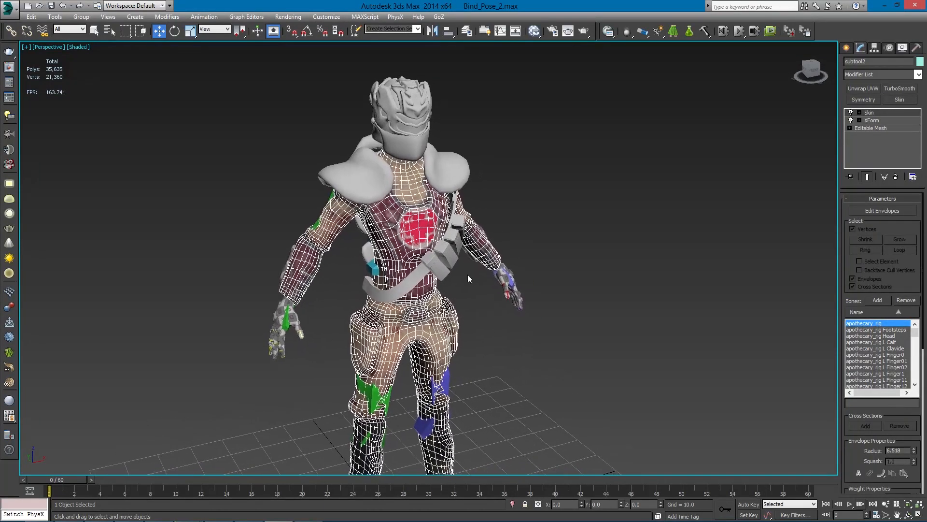
# - Clone the skinned body mesh as a copy named Lod1 via Edit > Clone
pyautogui.click(30, 16)
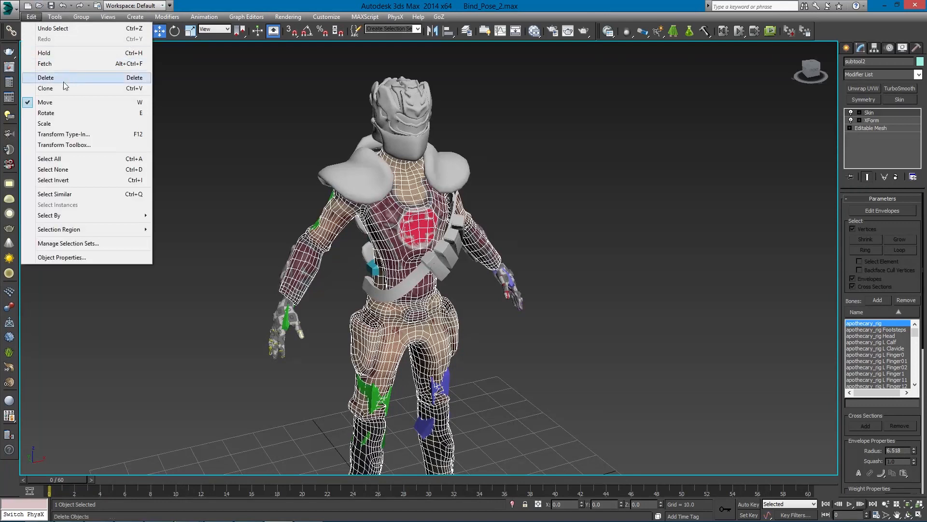
pyautogui.click(45, 88)
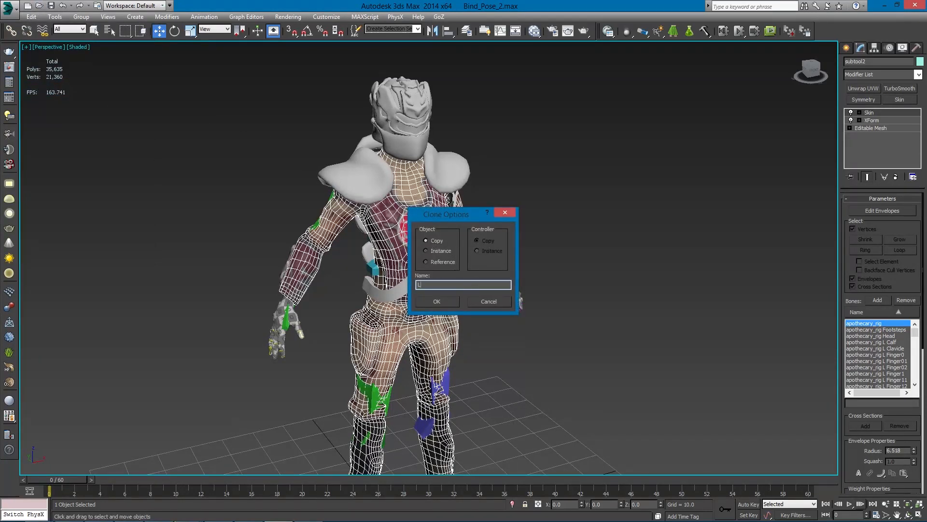
pyautogui.write('Lod1')
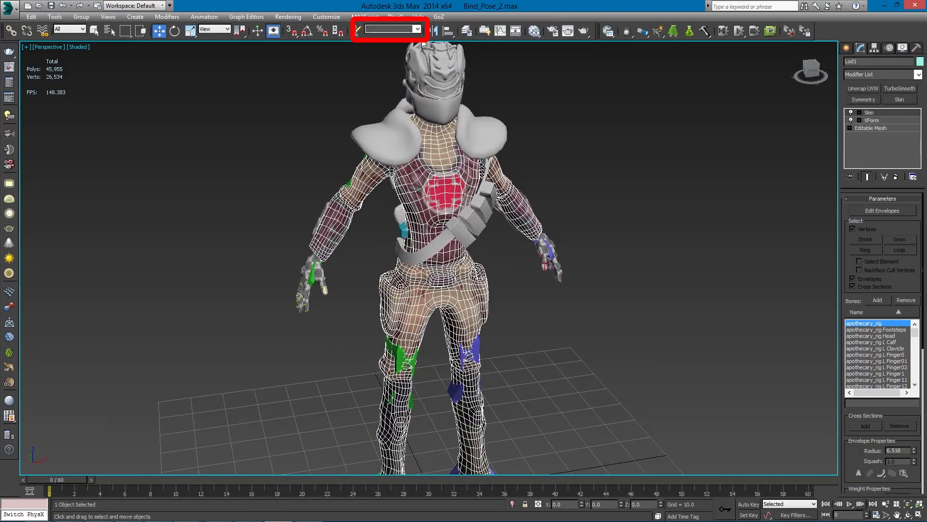
# - Store the copy as a selection set named Lod1 and bring up Unhide by Name from the quad menu
pyautogui.click(387, 28)
pyautogui.write('Lod1')
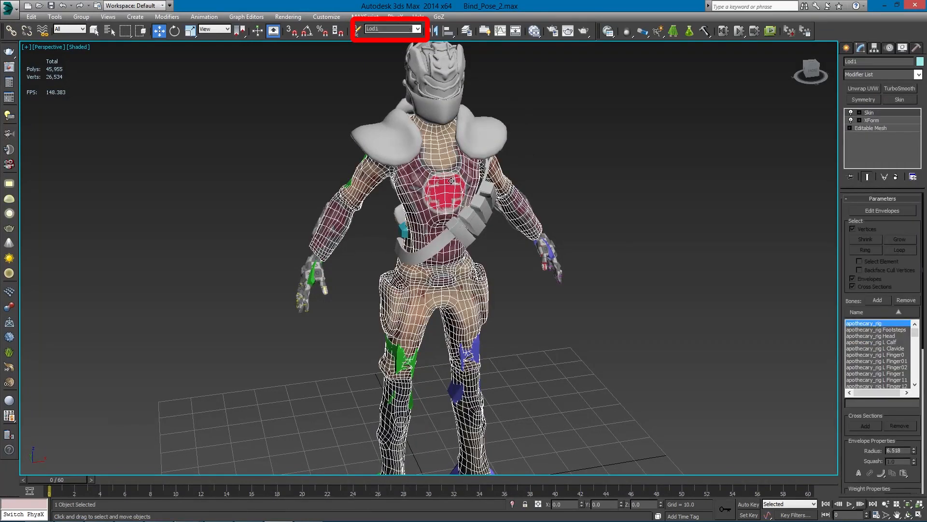
pyautogui.rightClick(449, 180)
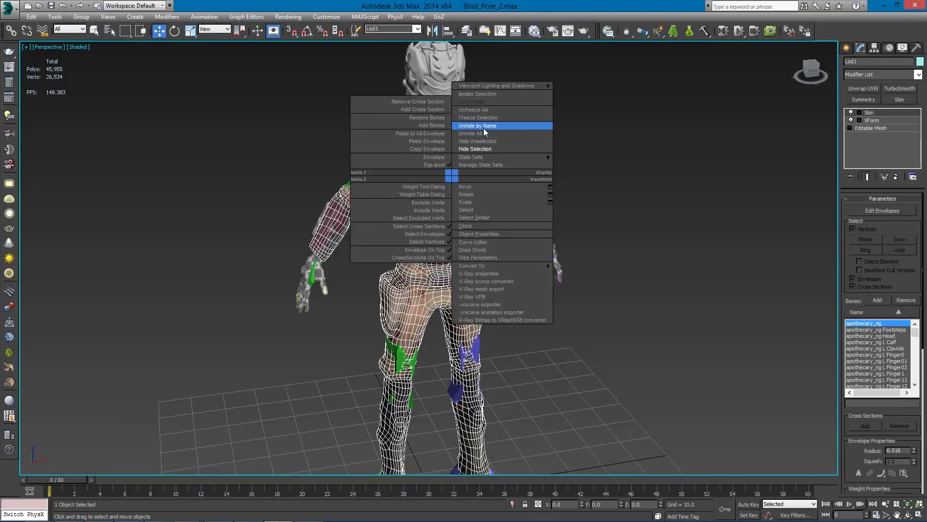
pyautogui.click(477, 125)
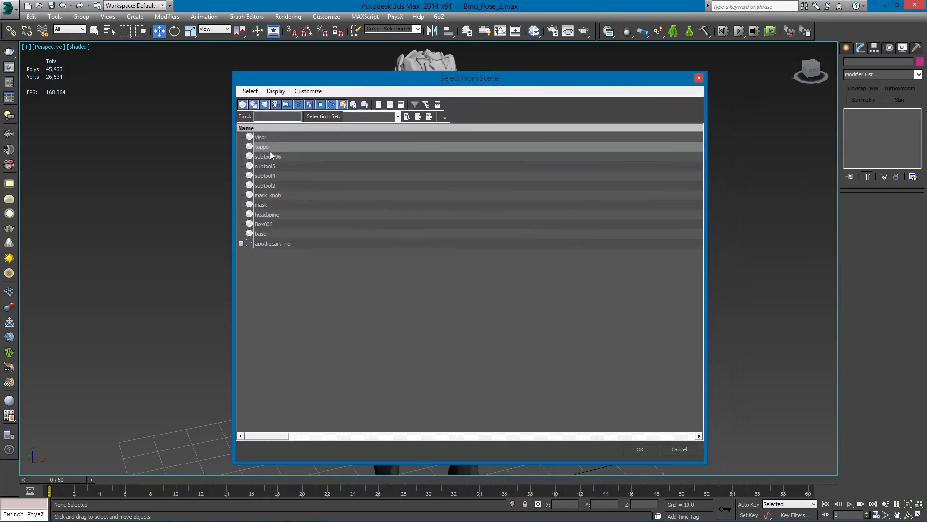
# - Unhide the apothecary_rig skeleton so its objects return to the scene
pyautogui.click(249, 92)
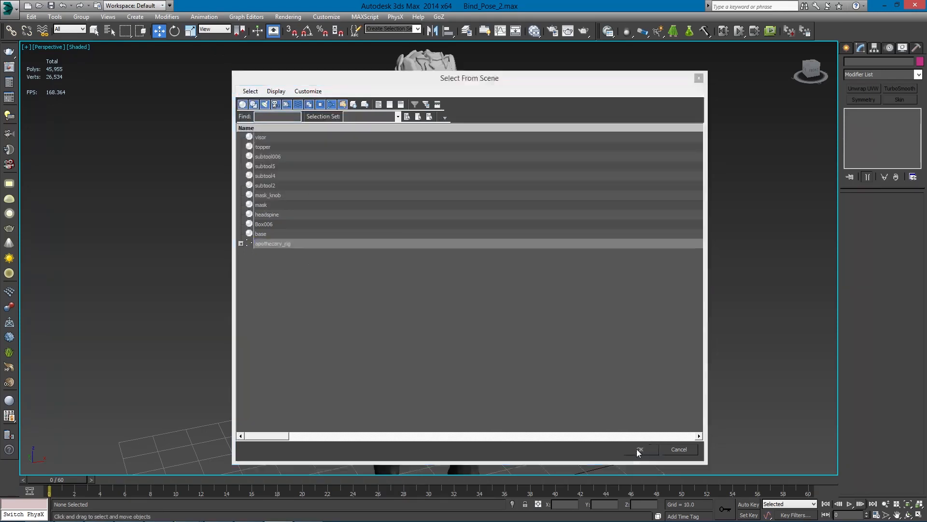
pyautogui.click(638, 449)
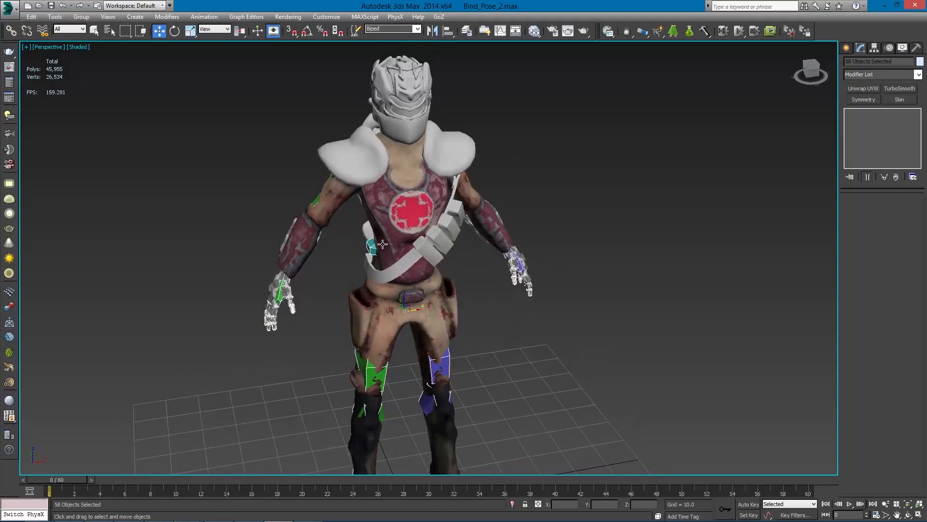
# - Hide the skeleton and the BaseMesh set, then unhide the Lod1 selection set alone
pyautogui.rightClick(383, 244)
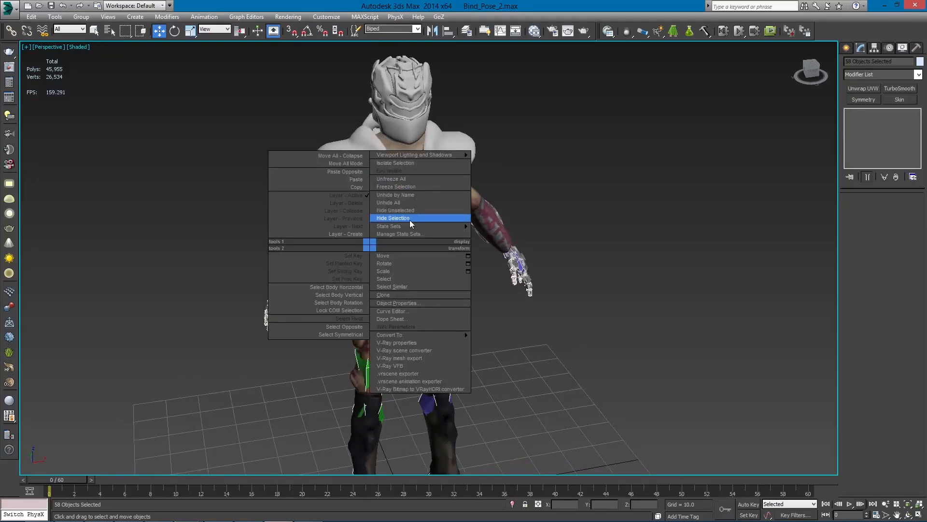
pyautogui.click(393, 218)
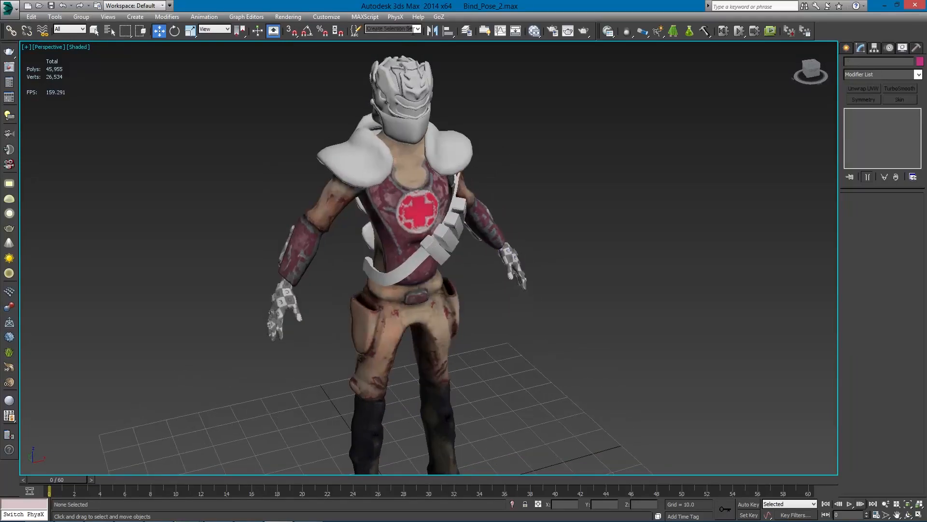
pyautogui.click(417, 29)
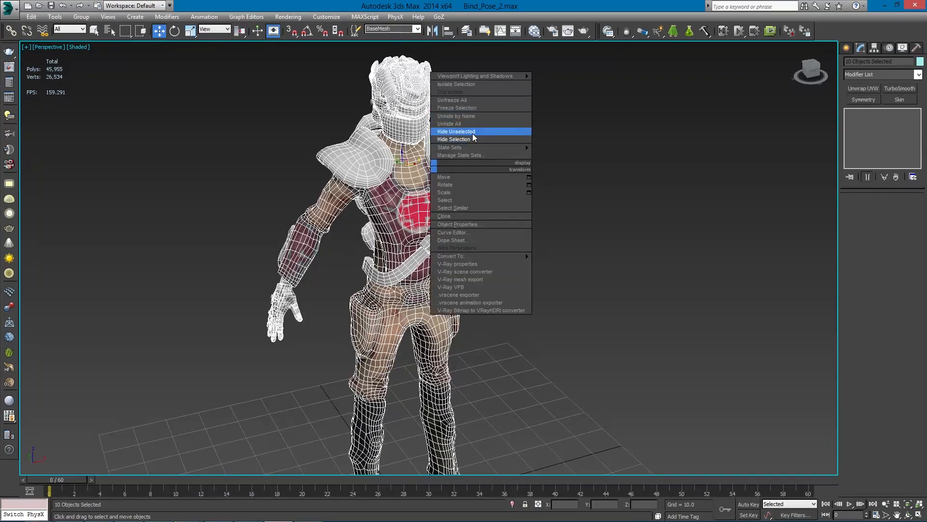
pyautogui.click(454, 138)
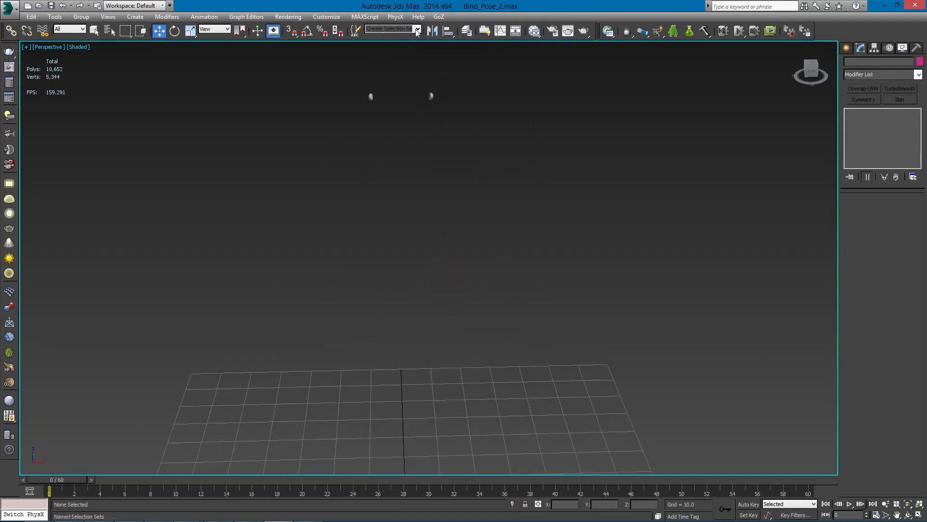
pyautogui.click(414, 29)
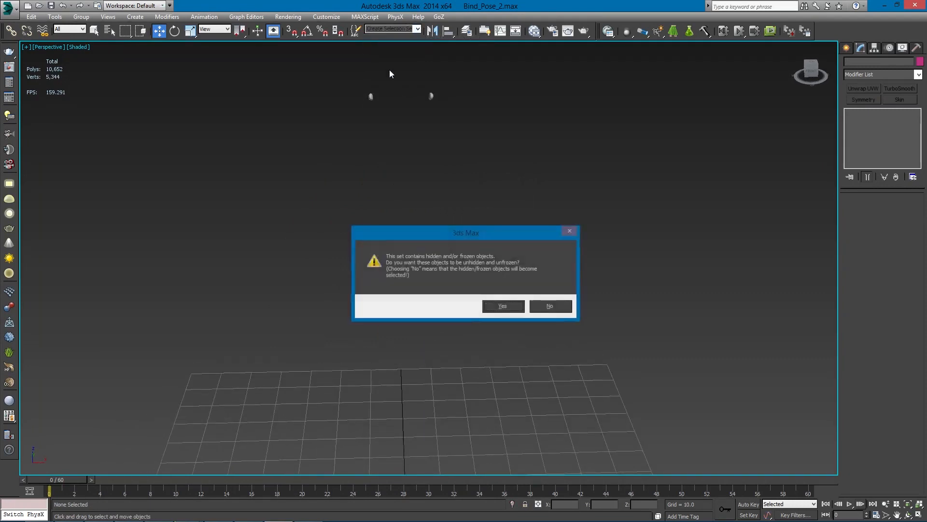
pyautogui.moveTo(548, 240)
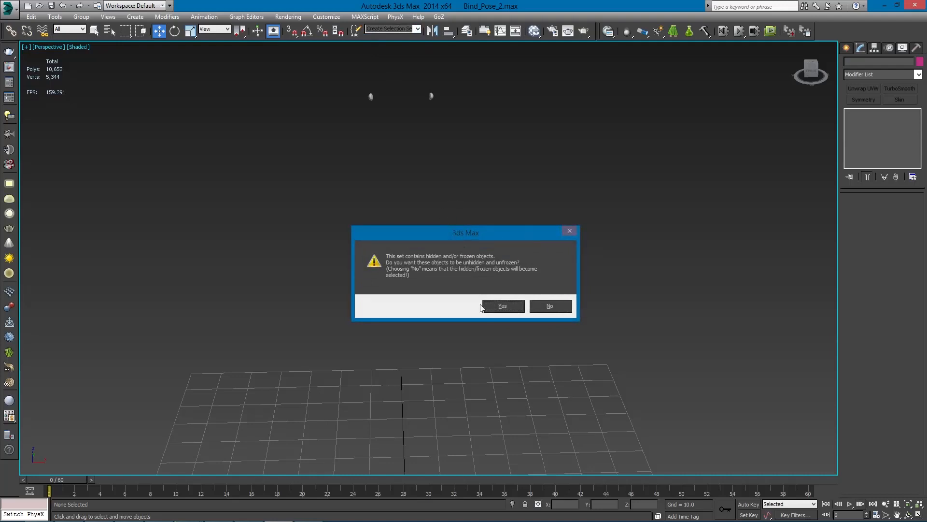
pyautogui.click(502, 306)
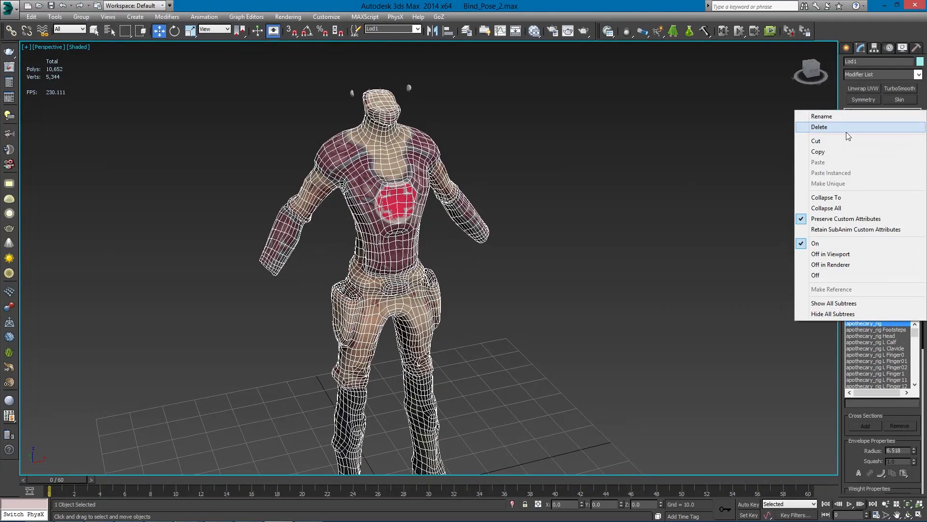
# - Delete the Skin modifier from Lod1 so ProOptimizer can go on top
pyautogui.click(819, 127)
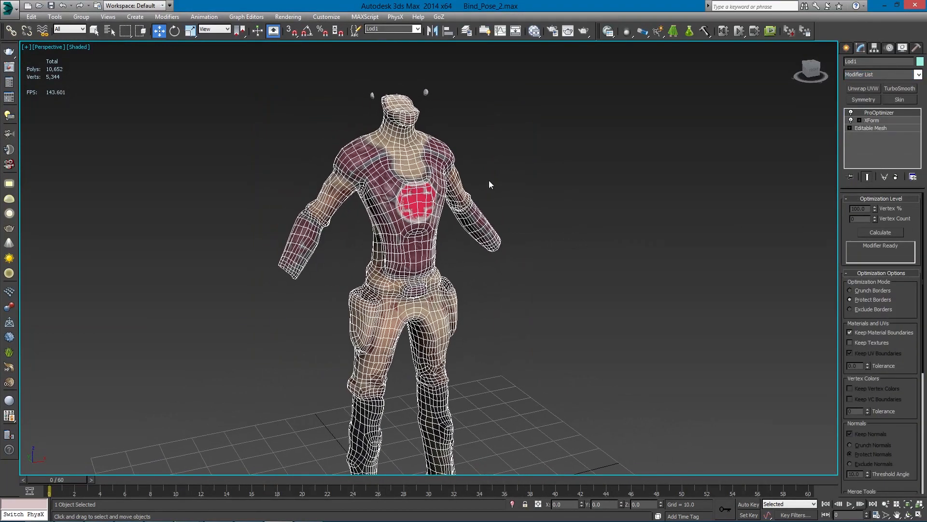
# - Calculate ProOptimizer for Lod1 and preview a reduction to about 56% of vertices
pyautogui.click(879, 231)
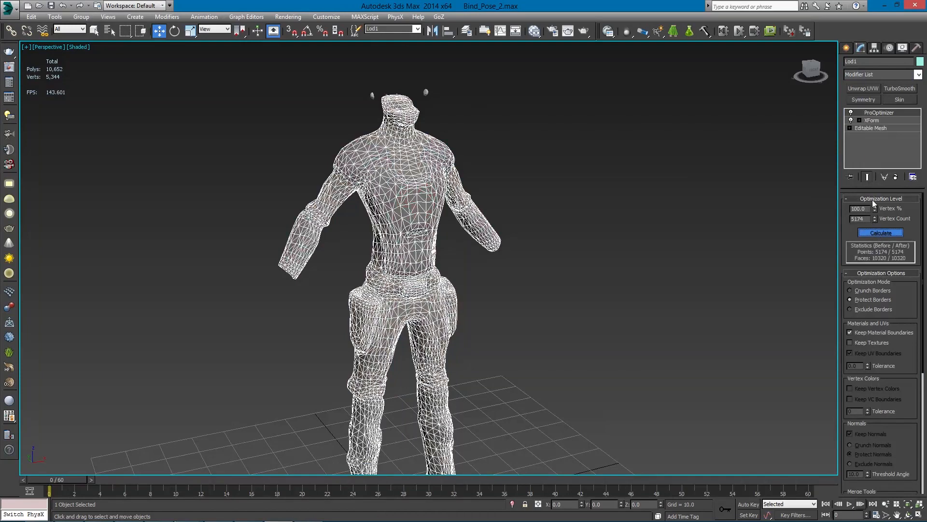
pyautogui.click(880, 231)
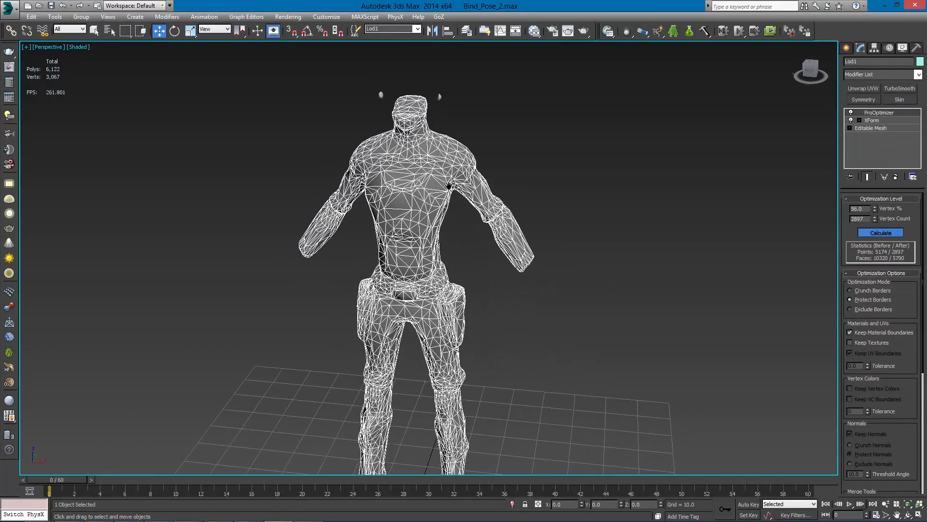
pyautogui.moveTo(450, 186); pyautogui.dragTo(535, 223)
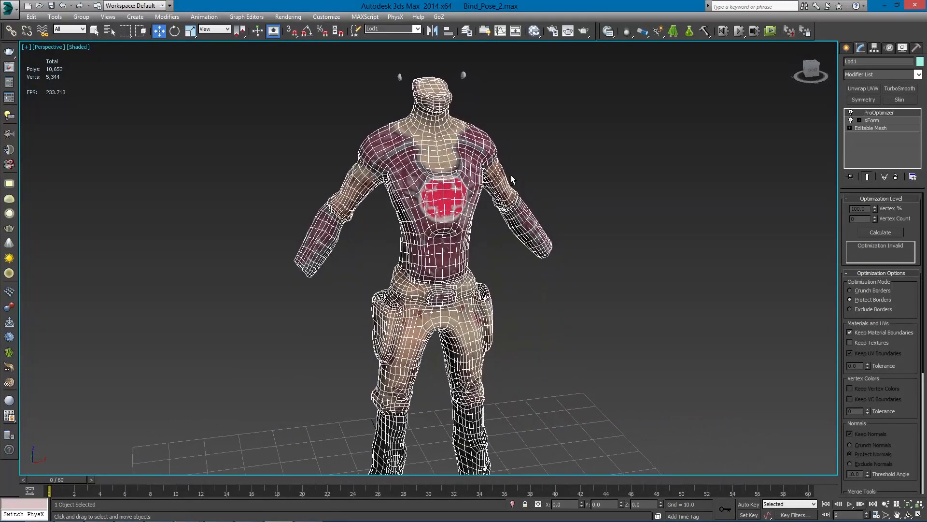
# - Switch on Keep Textures in ProOptimizer alongside Keep Material and UV Boundaries
pyautogui.scroll(-3)
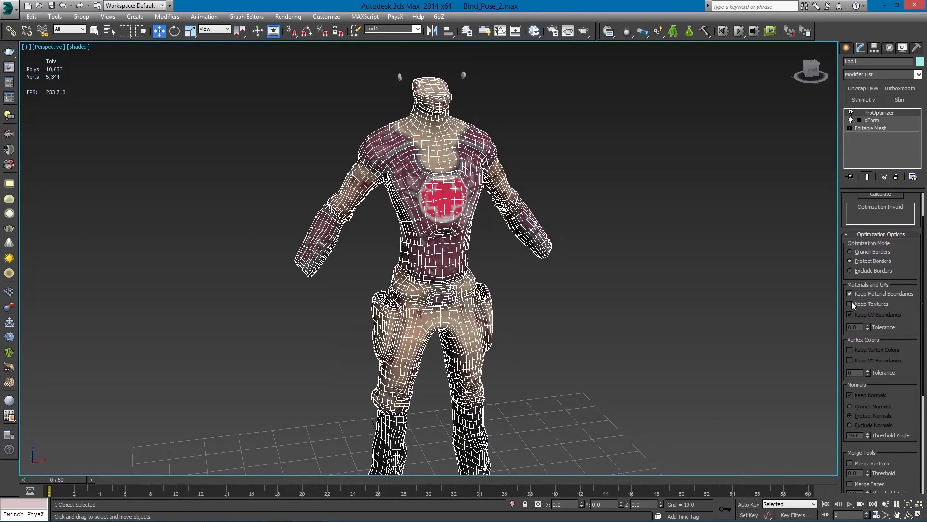
pyautogui.click(851, 304)
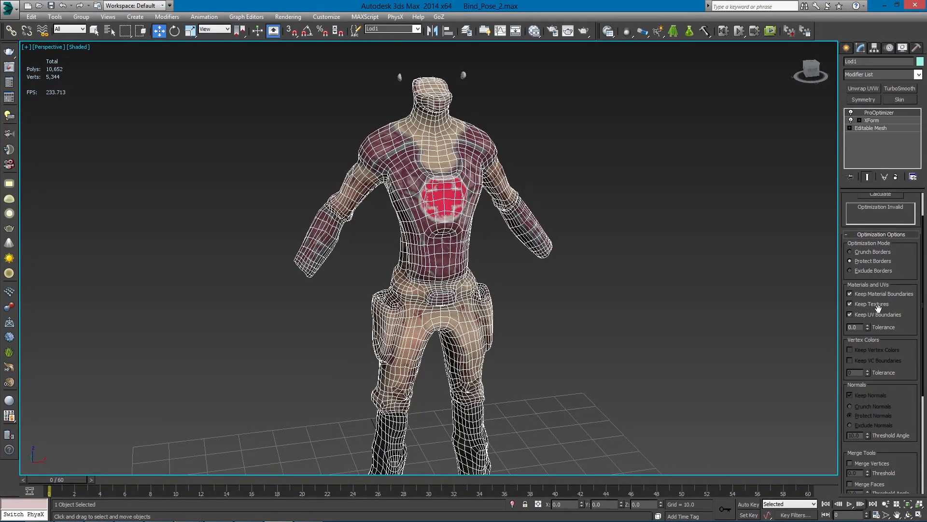
pyautogui.moveTo(863, 315)
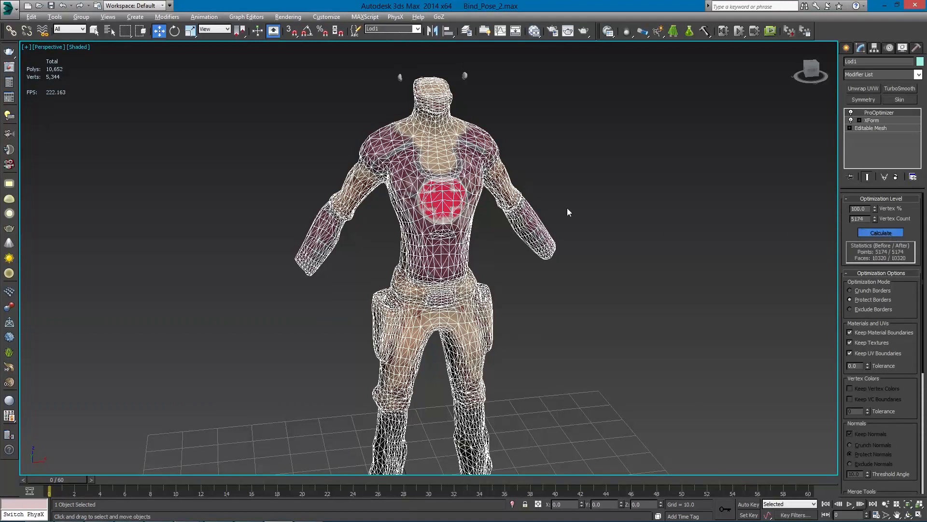
# - Lower the Vertex % stepwise through about 76 and 44 down to roughly 30, then inspect the reduced torso
pyautogui.click(879, 231)
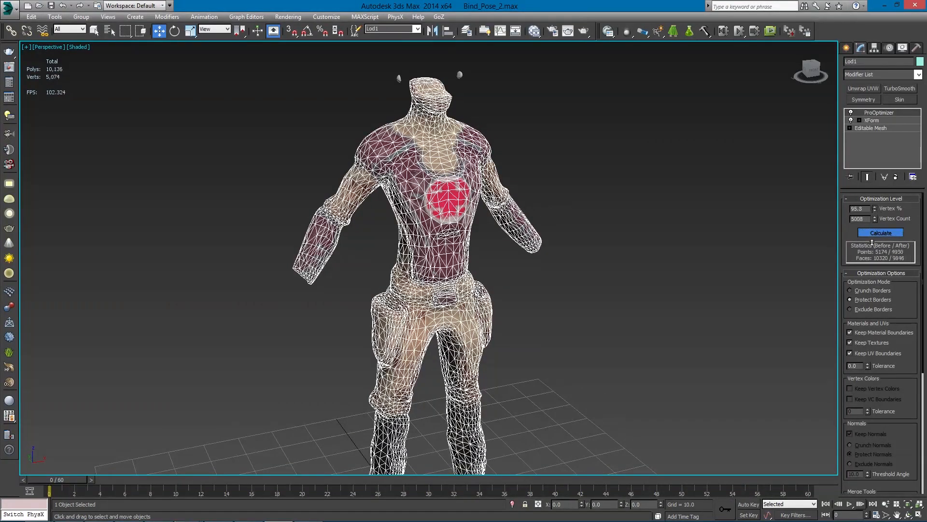
pyautogui.click(880, 232)
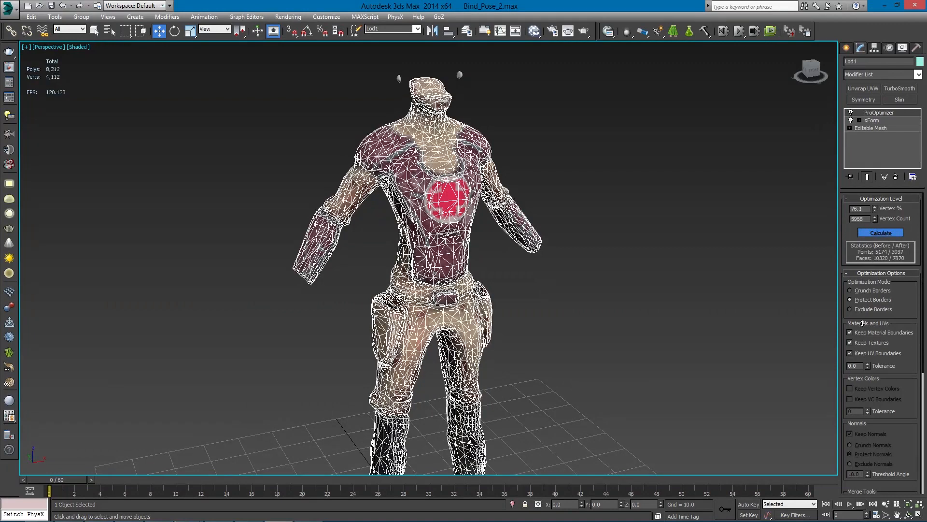
pyautogui.click(880, 232)
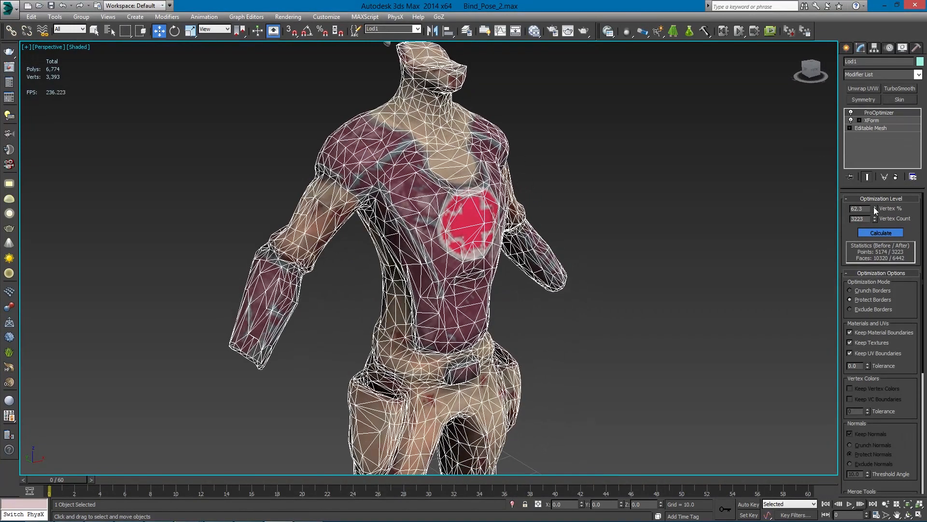
pyautogui.click(879, 232)
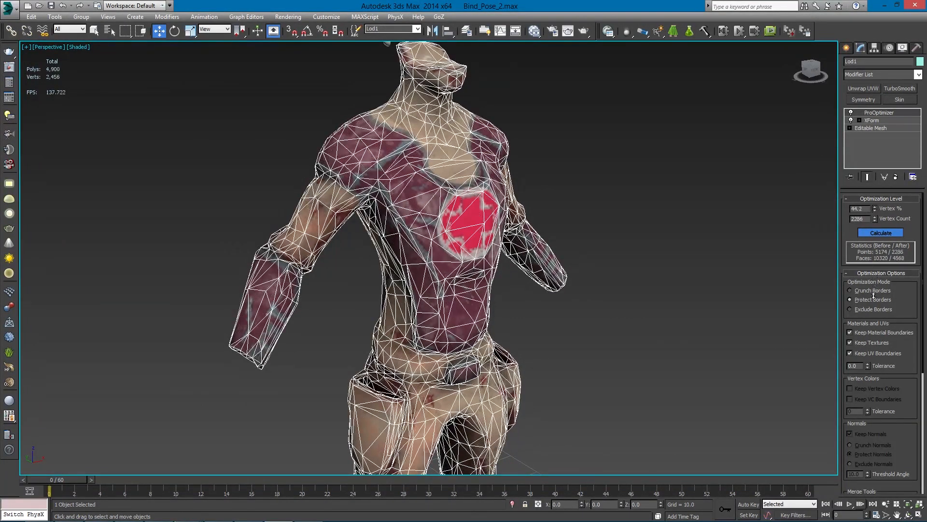
pyautogui.click(880, 232)
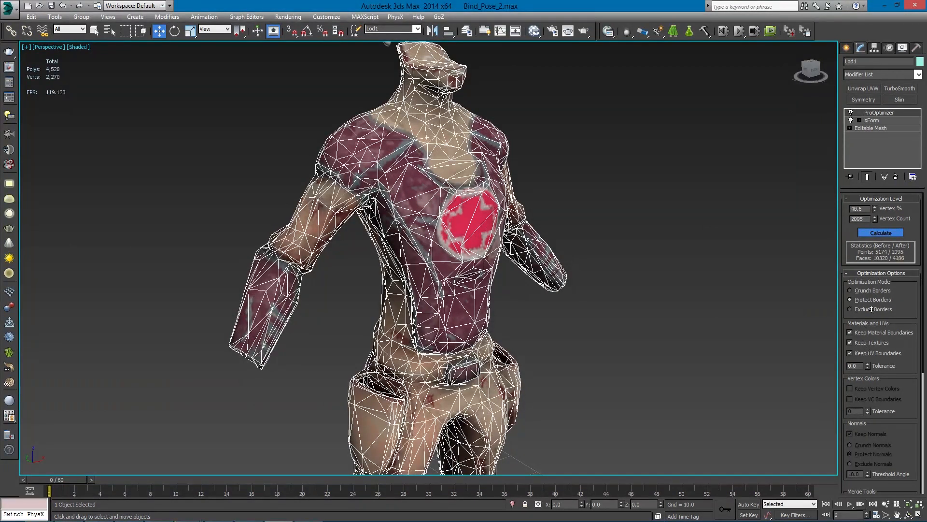
pyautogui.click(880, 232)
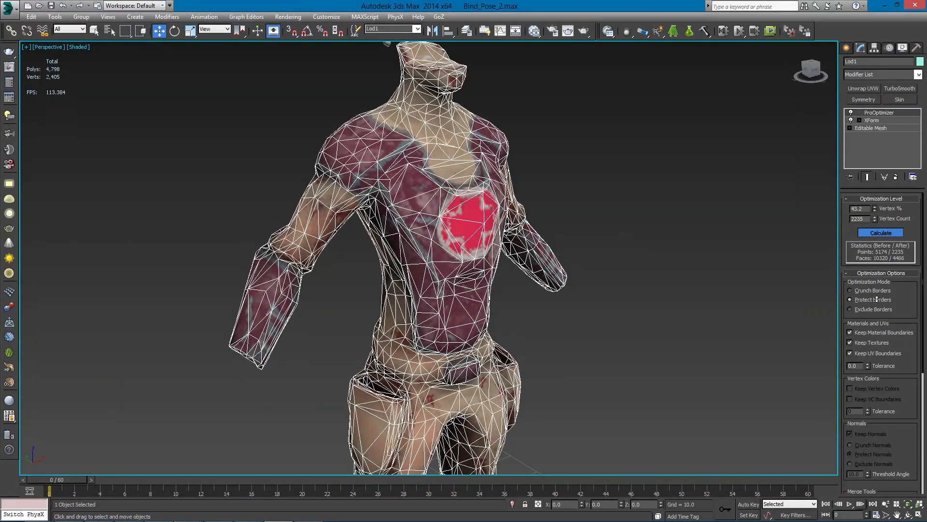
pyautogui.click(880, 232)
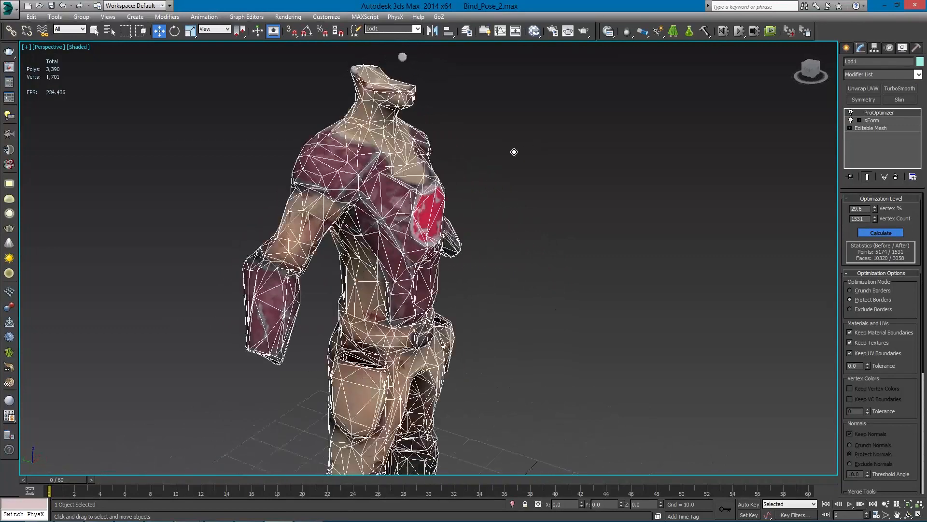
pyautogui.moveTo(514, 151); pyautogui.dragTo(454, 264)
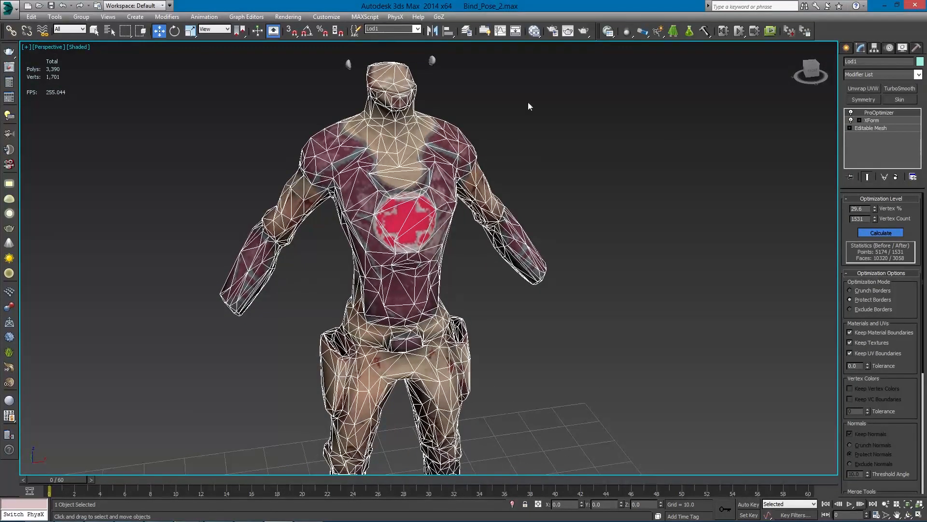
pyautogui.moveTo(529, 106); pyautogui.dragTo(553, 153)
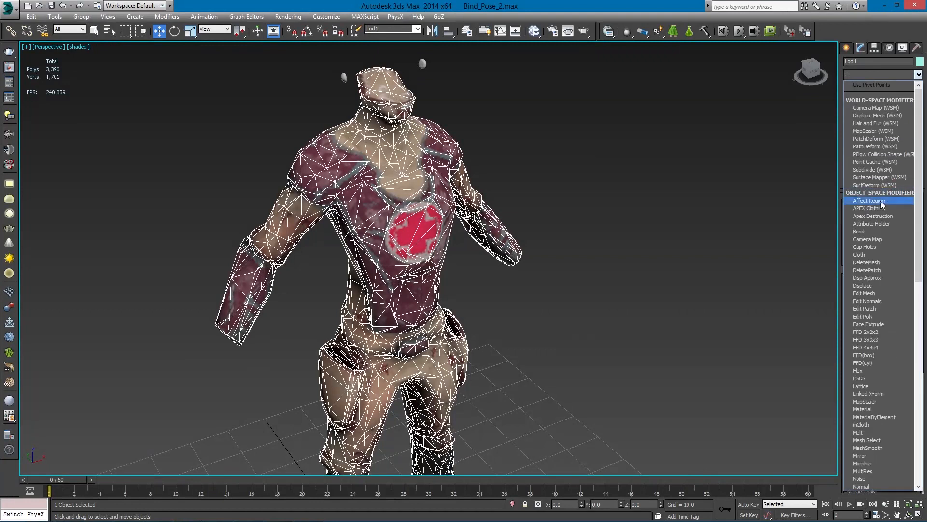
# - Apply a Skin Wrap modifier to the reduced Lod1 mesh from the Modifier List
pyautogui.click(879, 347)
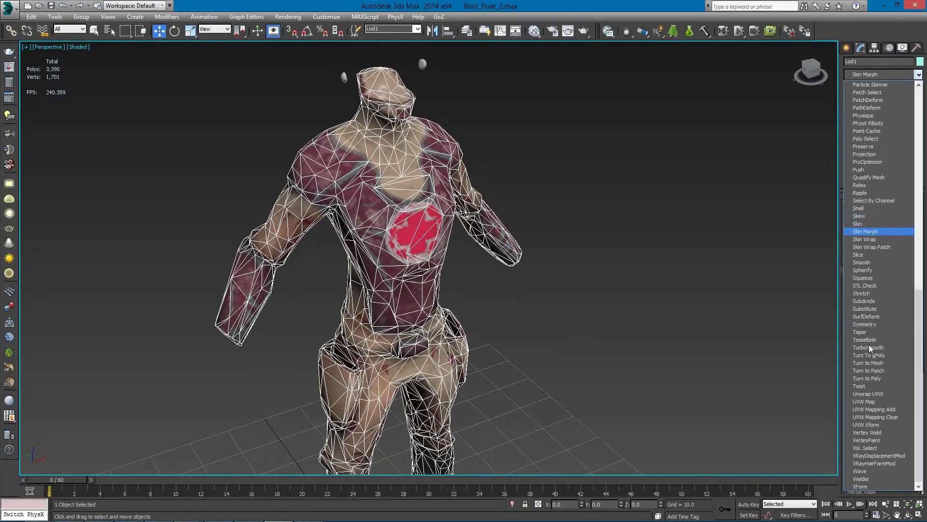
pyautogui.click(865, 239)
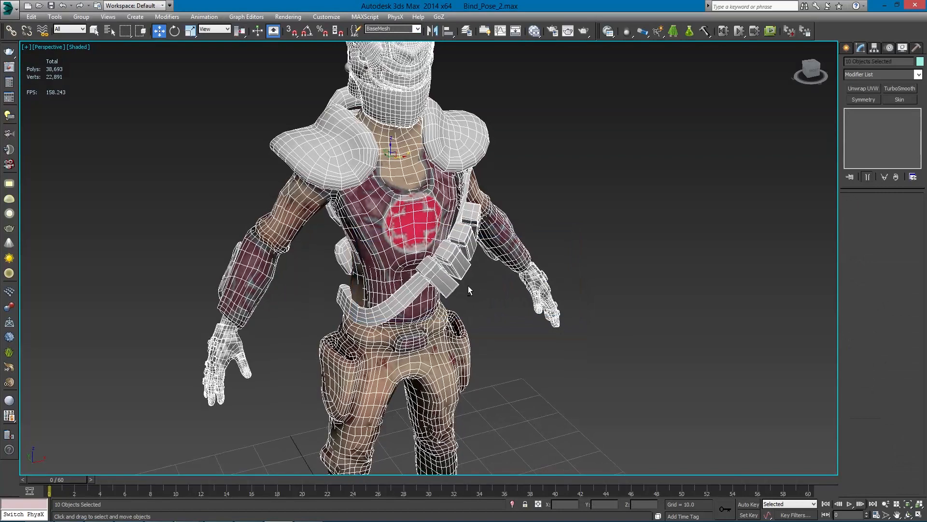
# - Add the subtool2 base mesh as the wrap target of Lod1's Skin Wrap
pyautogui.click(417, 28)
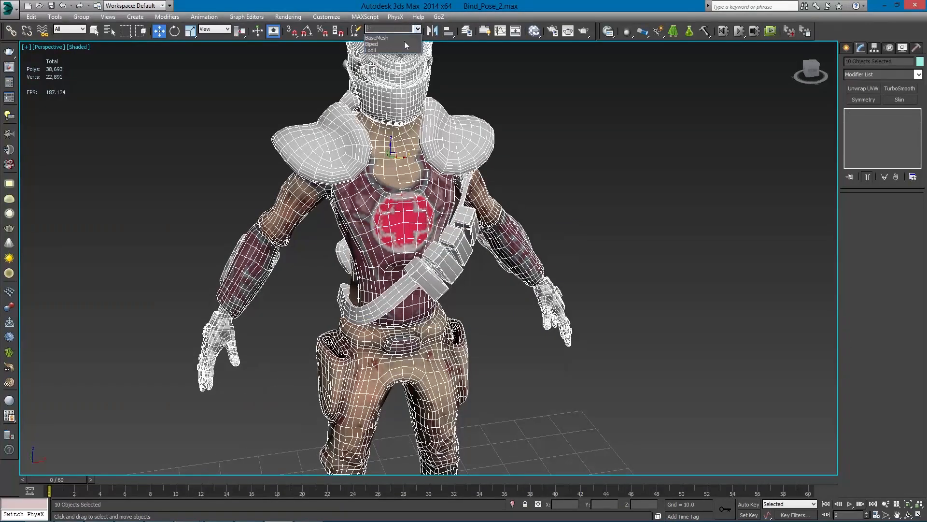
pyautogui.click(372, 50)
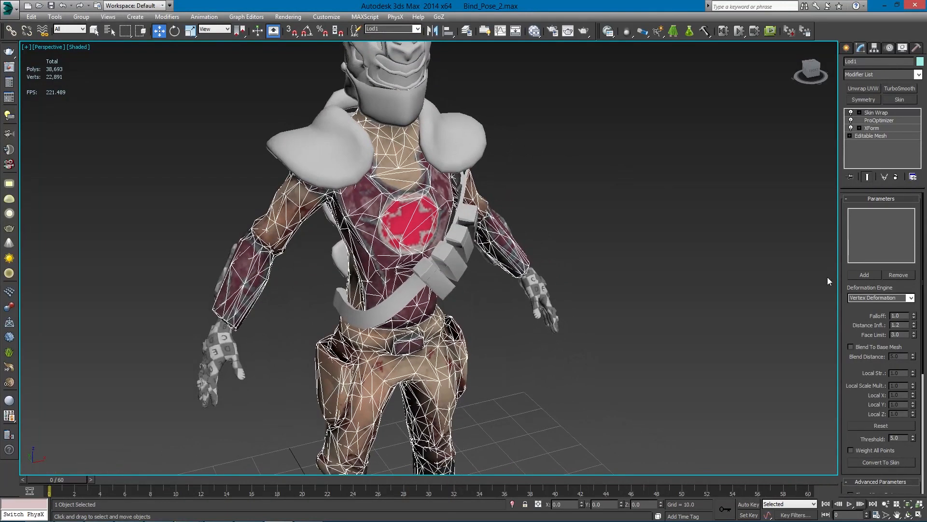
pyautogui.click(864, 275)
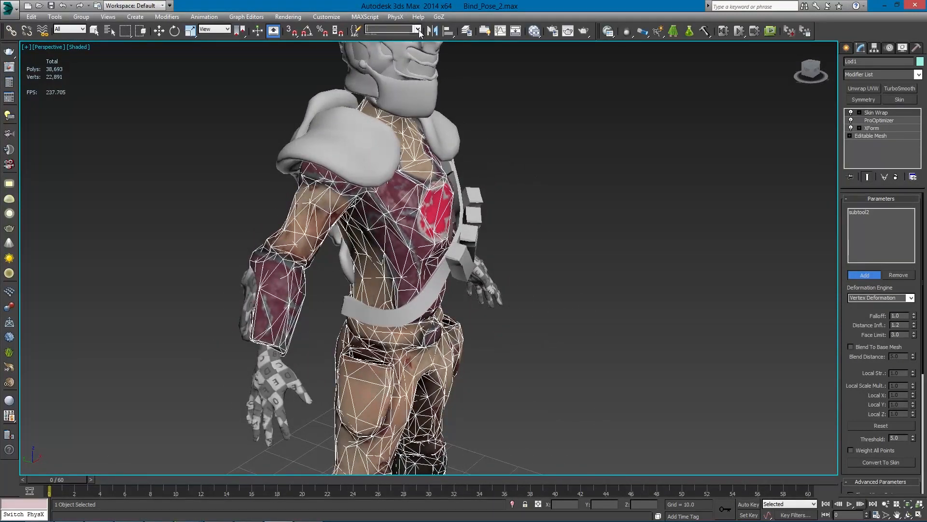
pyautogui.click(417, 29)
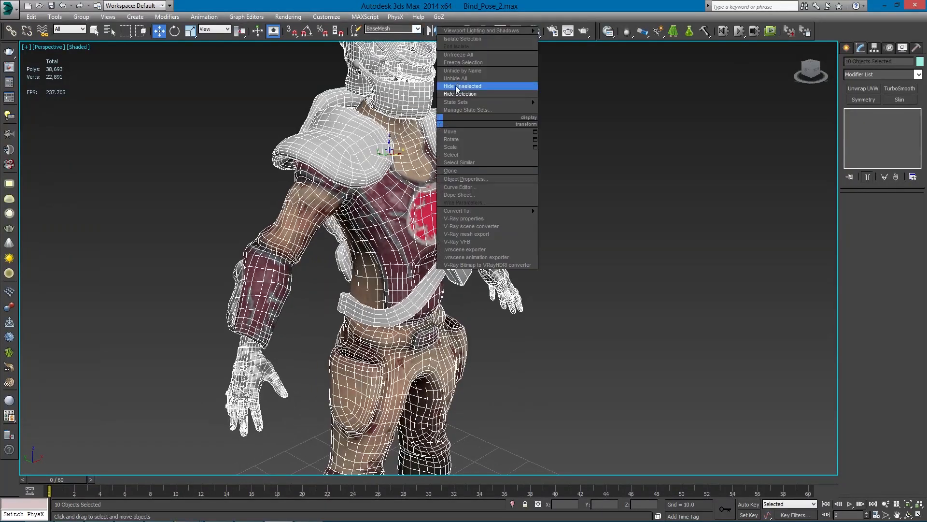
# - Hide the base mesh and unhide the Biped rig via its selection set
pyautogui.click(462, 86)
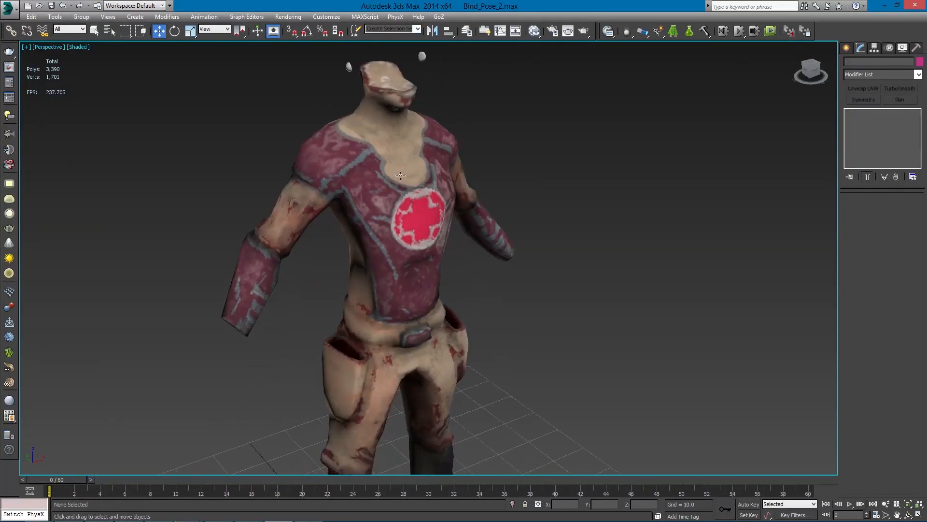
pyautogui.click(418, 29)
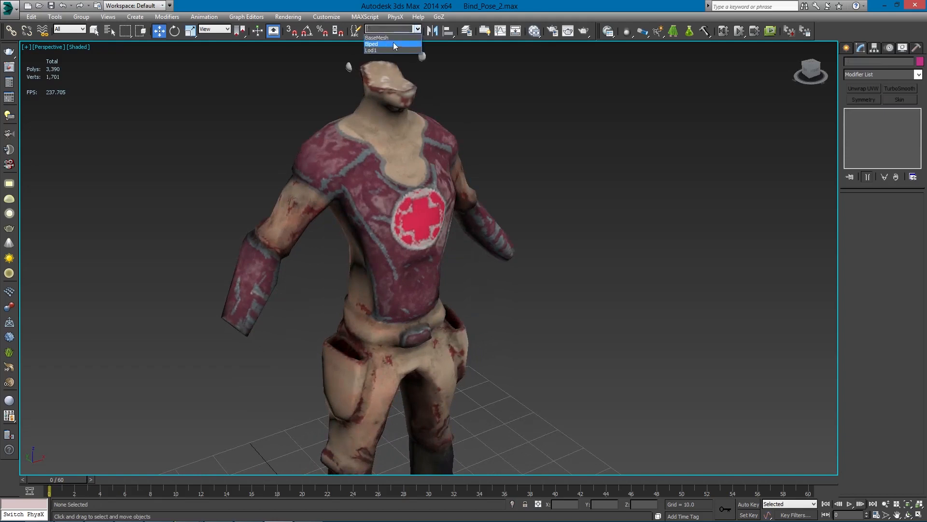
pyautogui.click(372, 44)
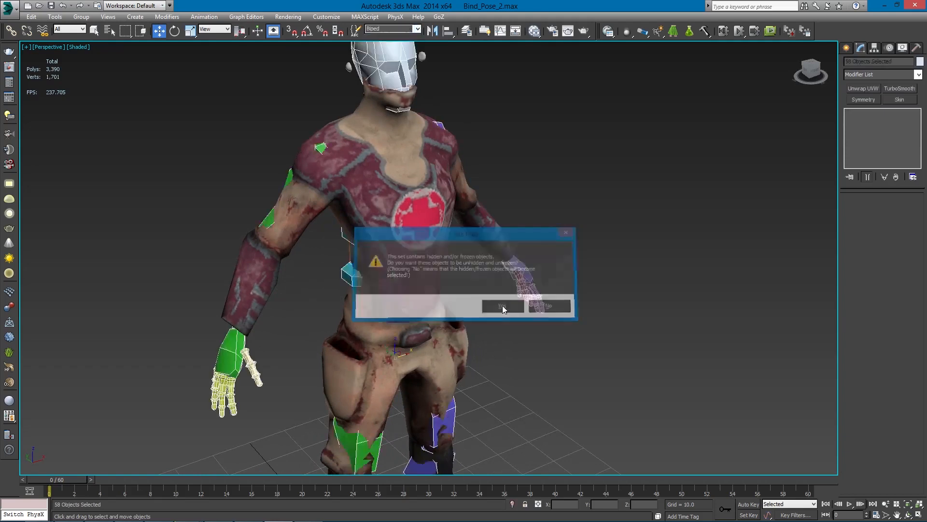
pyautogui.click(500, 305)
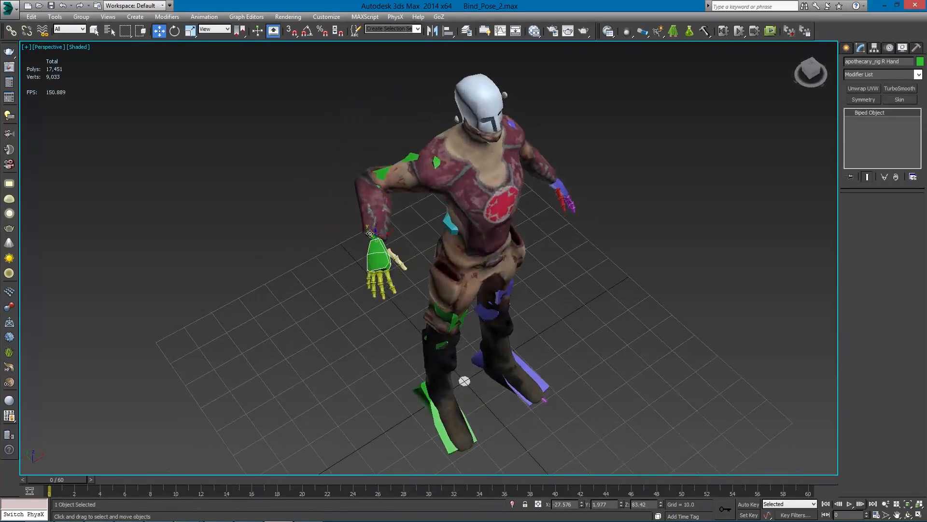
# - Rotate the biped's right hand to confirm Lod1 deforms with the rig
pyautogui.moveTo(376, 255); pyautogui.dragTo(420, 289)
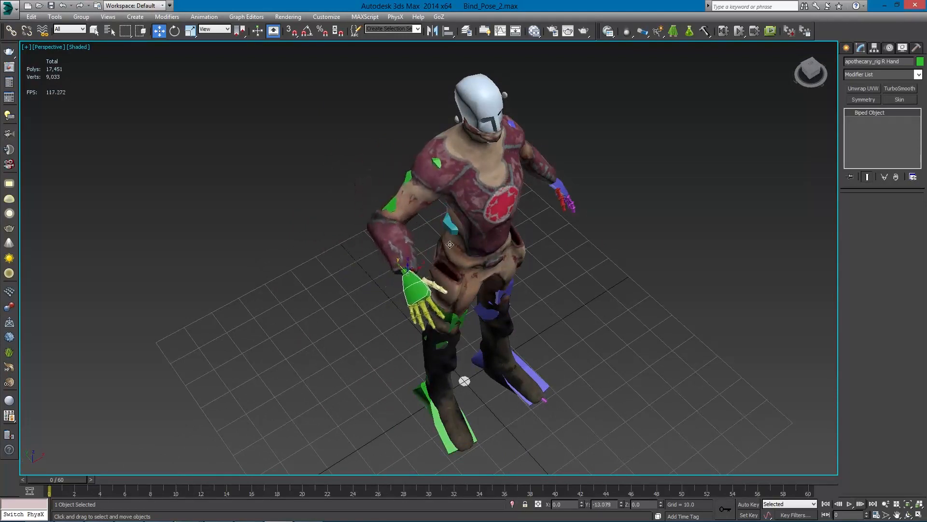
pyautogui.moveTo(450, 245); pyautogui.dragTo(464, 225)
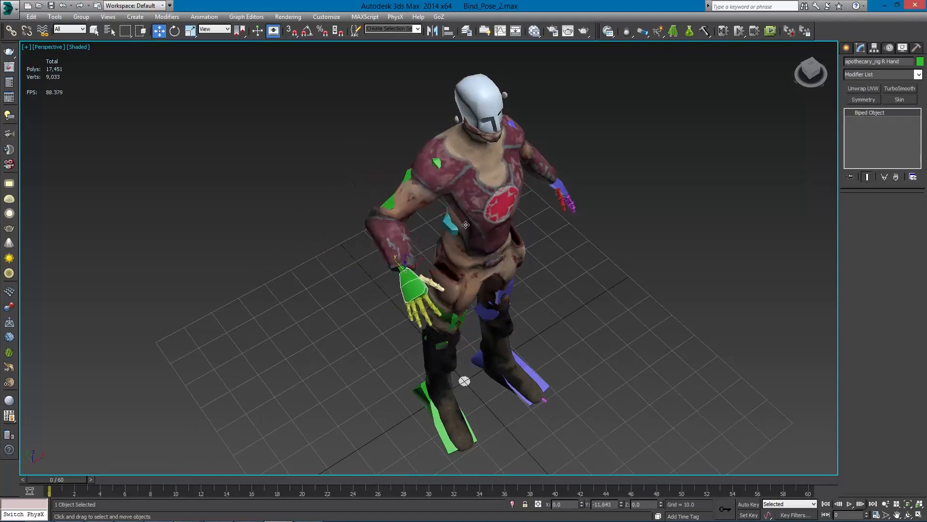
pyautogui.moveTo(465, 225); pyautogui.dragTo(608, 269)
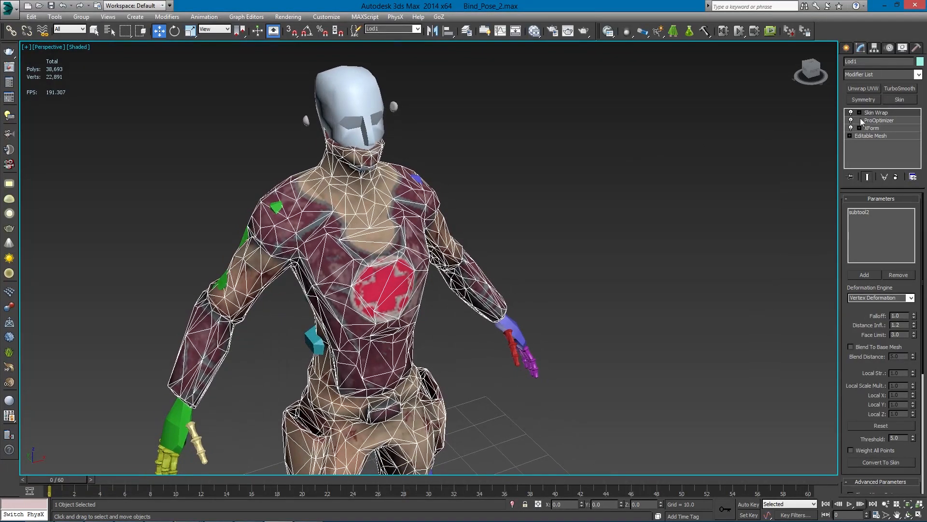
# - Collapse Lod1's stack up to ProOptimizer into the editable mesh, keeping Skin Wrap above
pyautogui.click(879, 120)
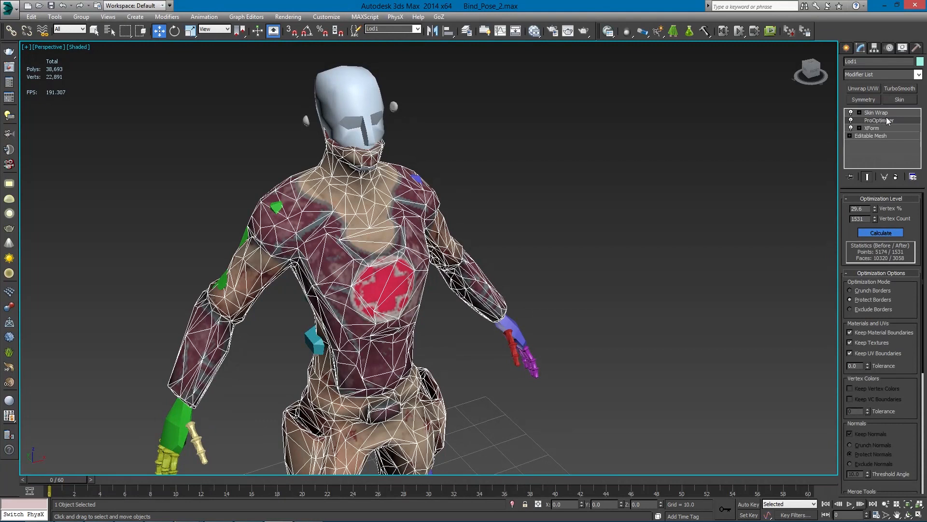
pyautogui.rightClick(875, 112)
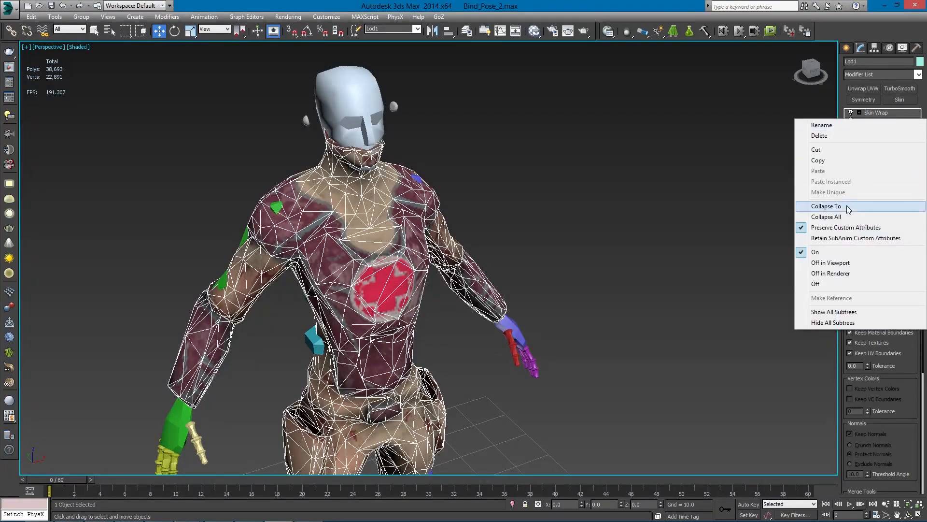
pyautogui.click(825, 206)
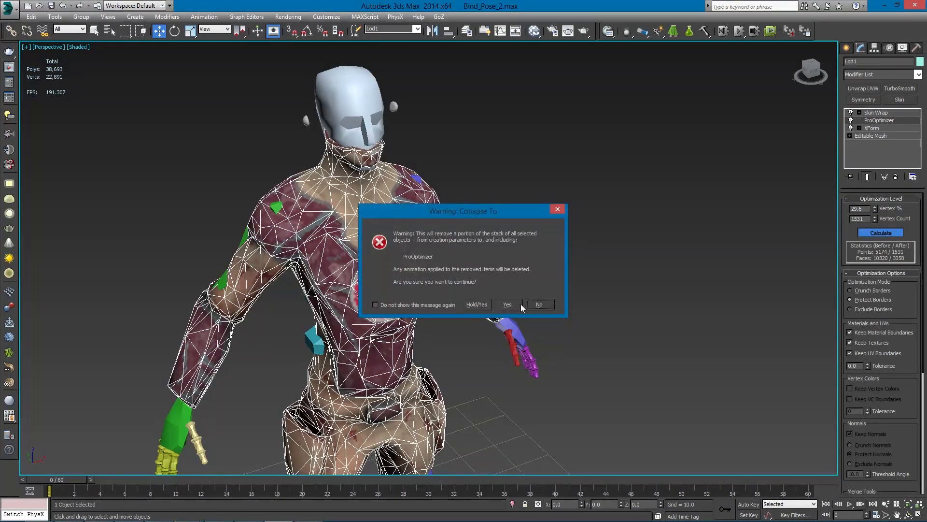
pyautogui.click(506, 305)
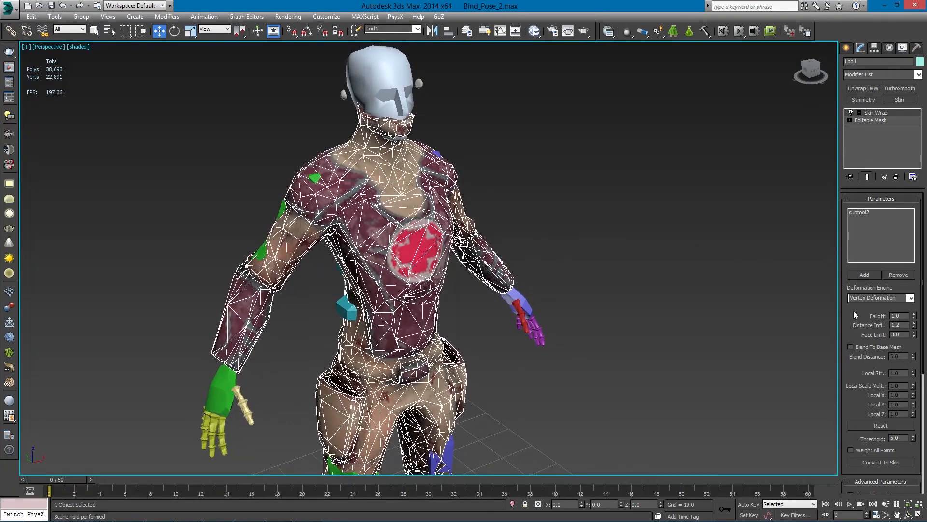
# - Select all 60 character and rig objects in the scene for export
pyautogui.click(875, 113)
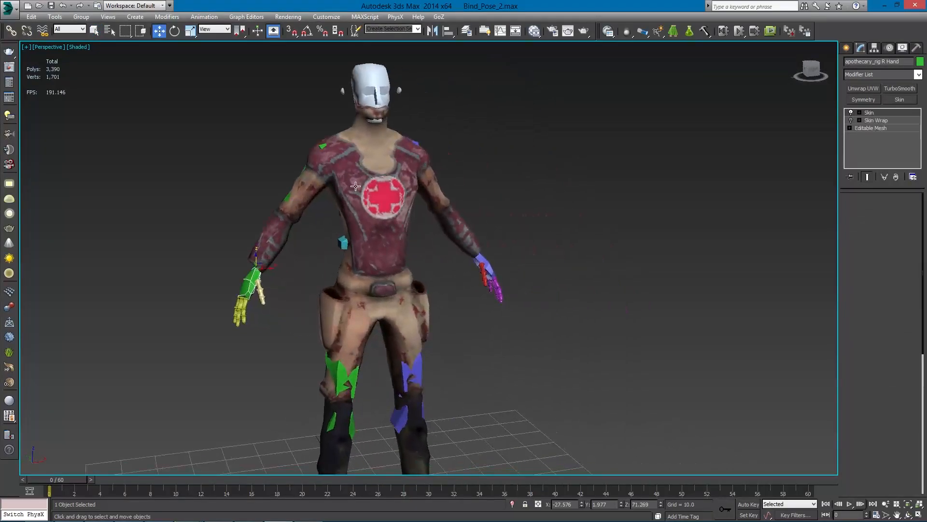
pyautogui.click(8, 6)
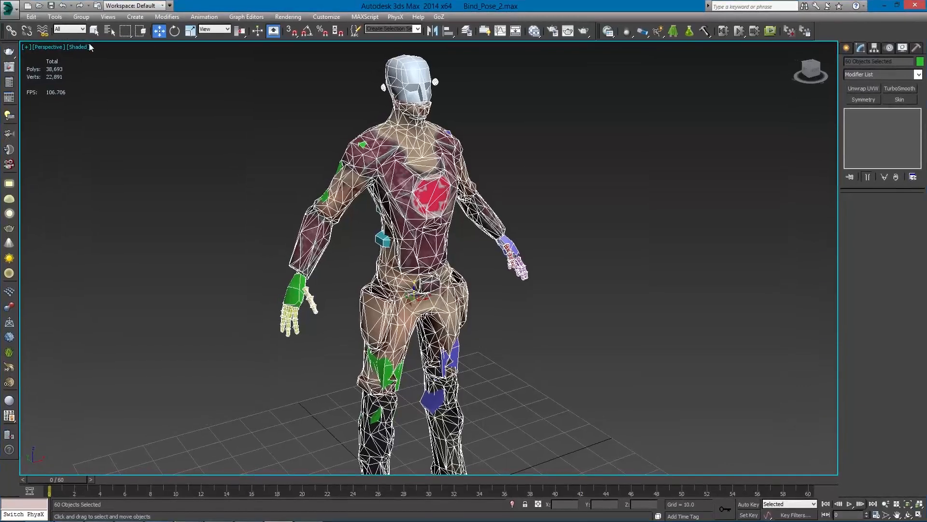
# - Export the selection as FBX 'apoth_tut' with default settings and acknowledge the skin warnings
pyautogui.click(9, 6)
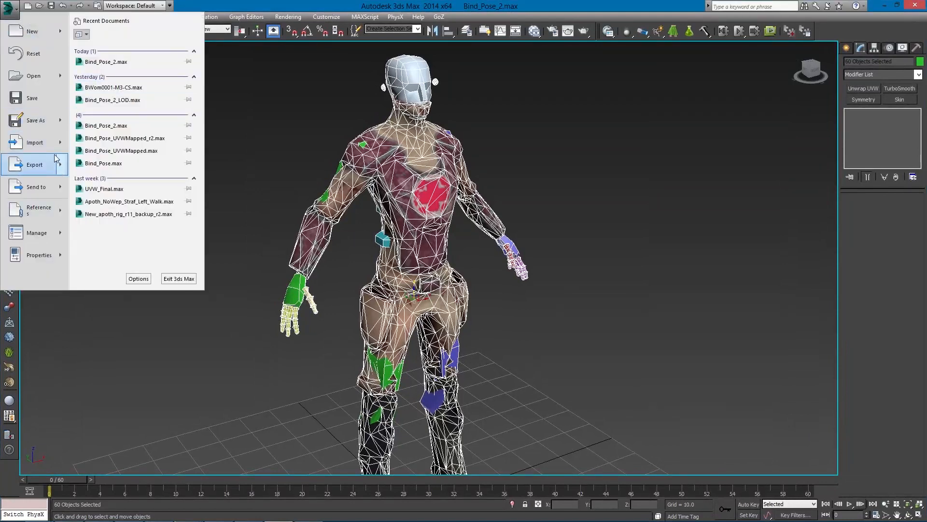
pyautogui.click(34, 164)
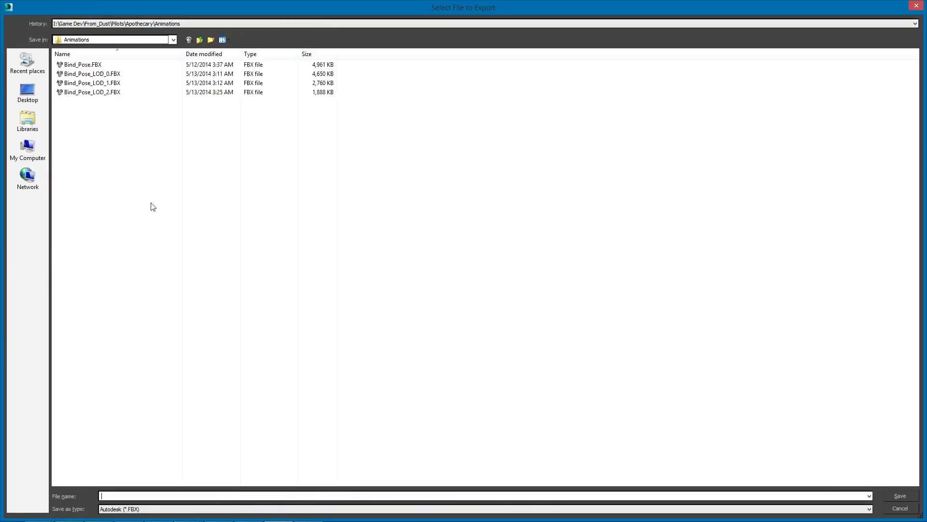
pyautogui.moveTo(276, 351)
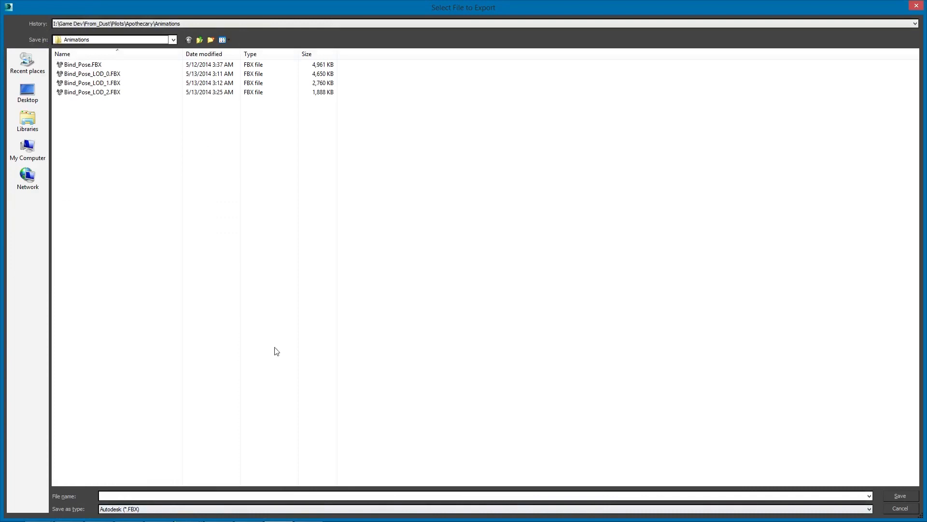
pyautogui.write('b')
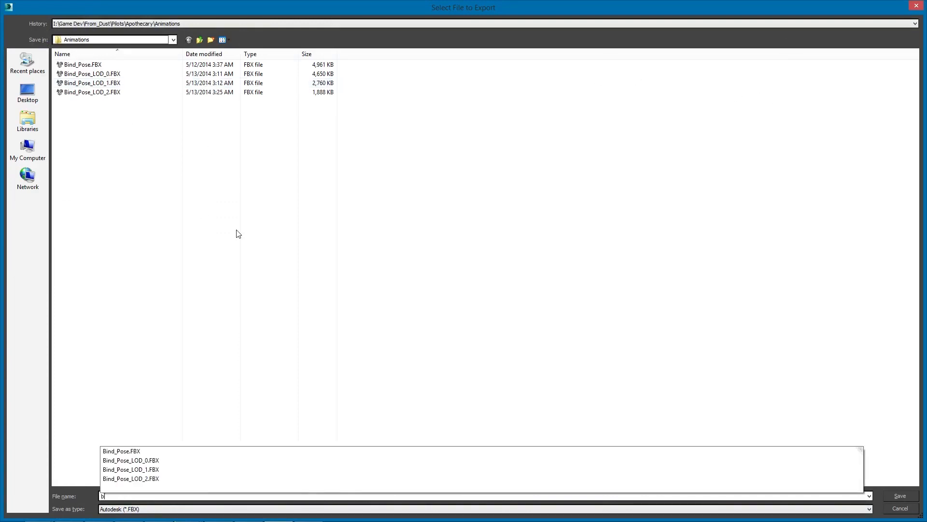
pyautogui.write('apoth_tut')
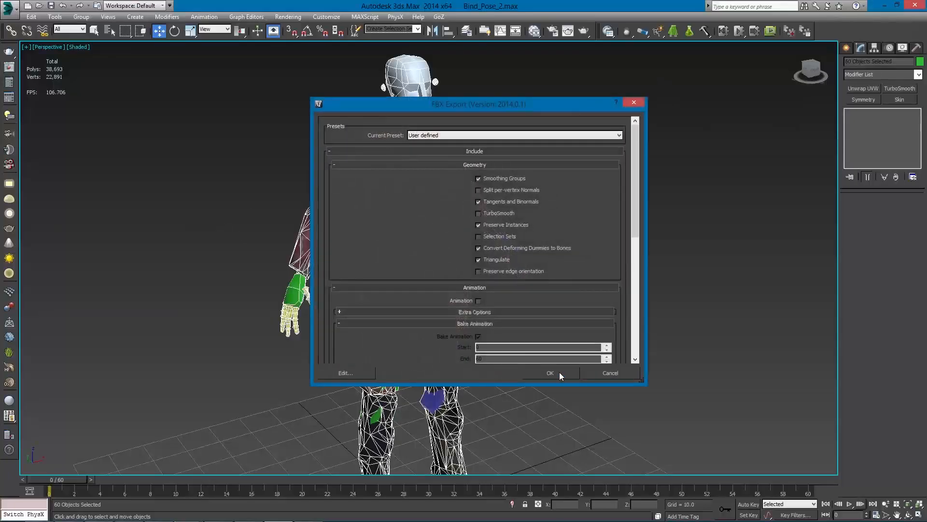
pyautogui.click(548, 372)
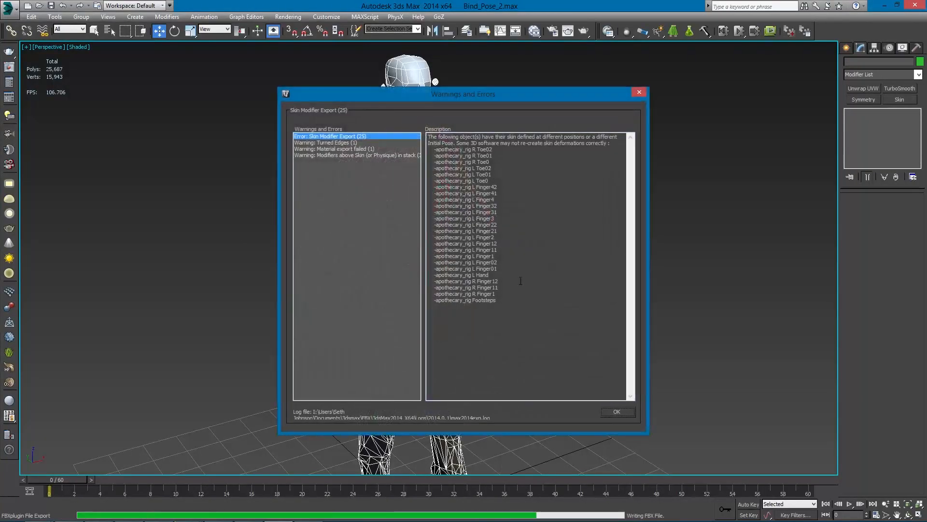
pyautogui.moveTo(410, 107)
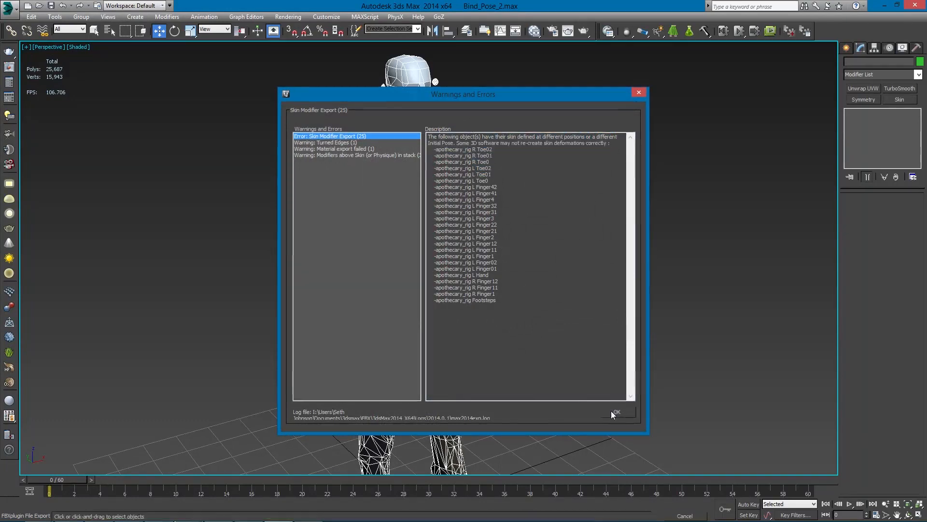
pyautogui.click(614, 412)
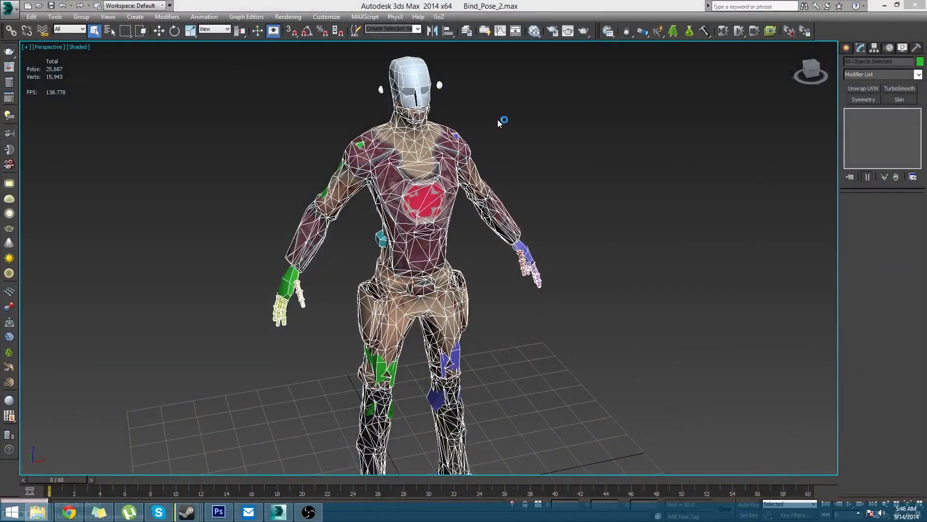
pyautogui.moveTo(308, 512)
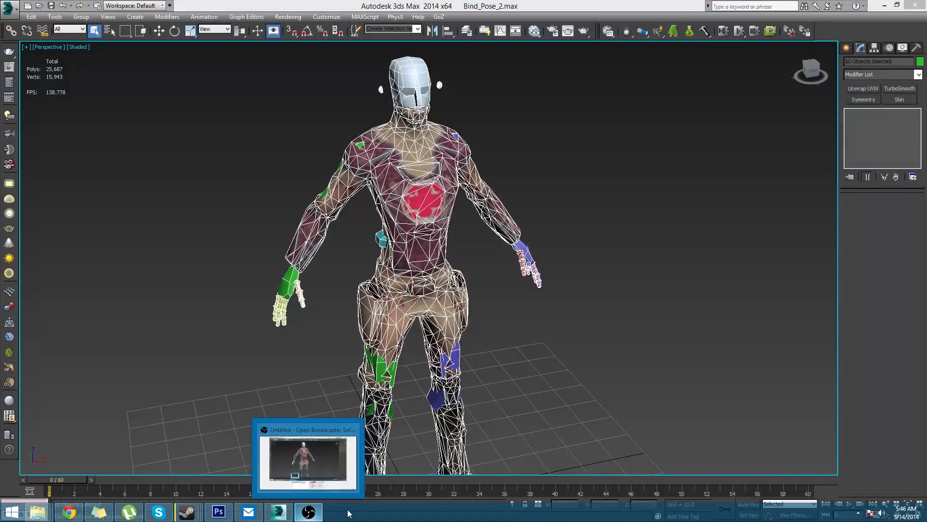
# - Launch Unreal Engine 4.1.0 from the launcher into the Example_Map editor
pyautogui.click(337, 511)
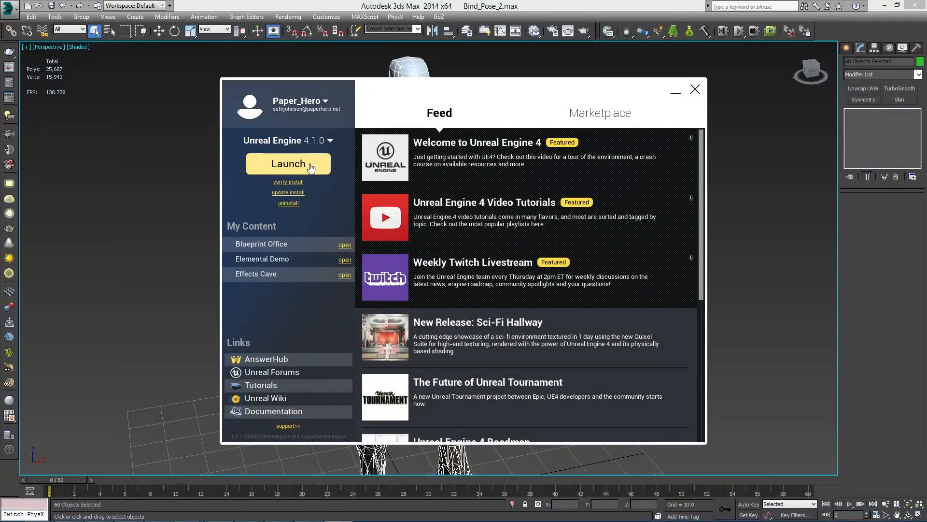
pyautogui.click(288, 163)
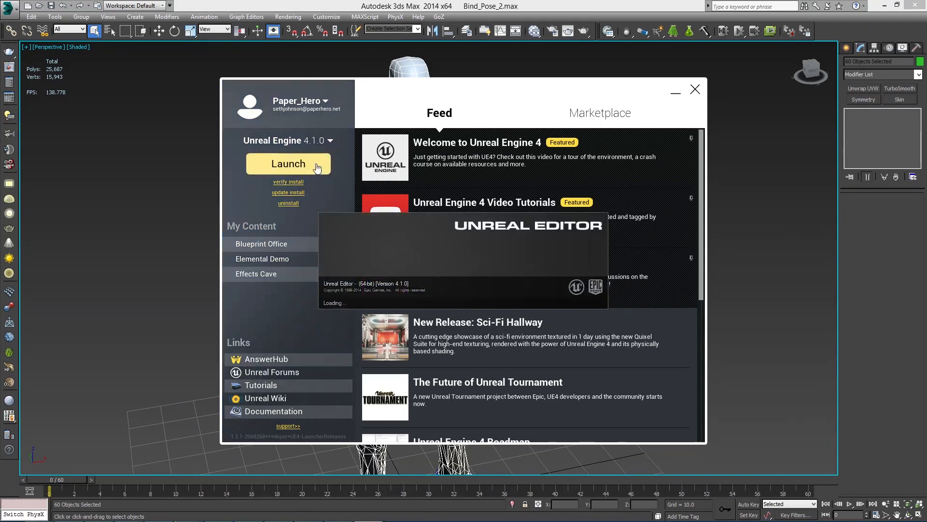
pyautogui.moveTo(479, 243)
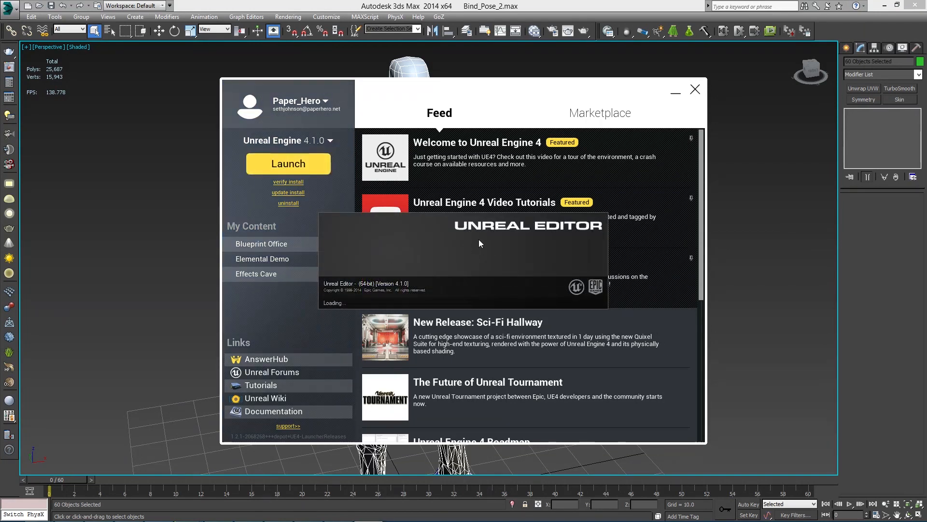
pyautogui.moveTo(444, 265)
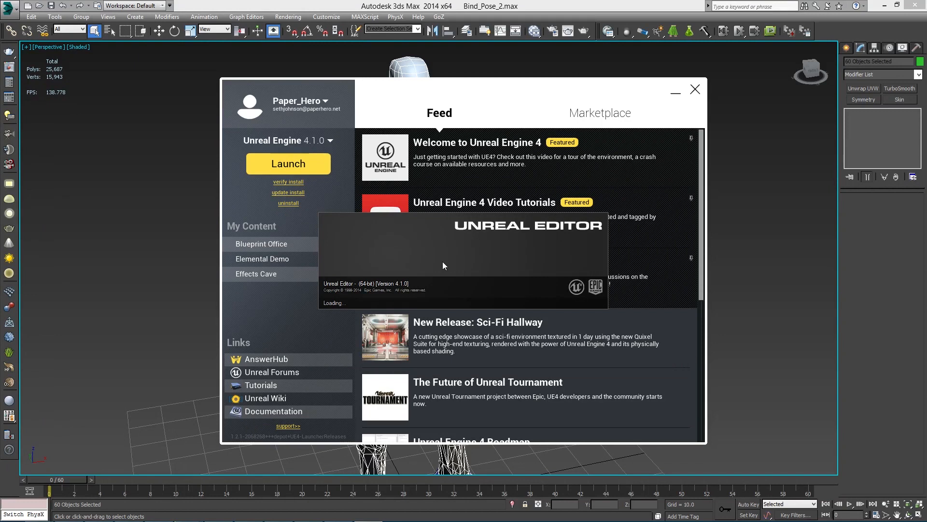
pyautogui.moveTo(301, 185)
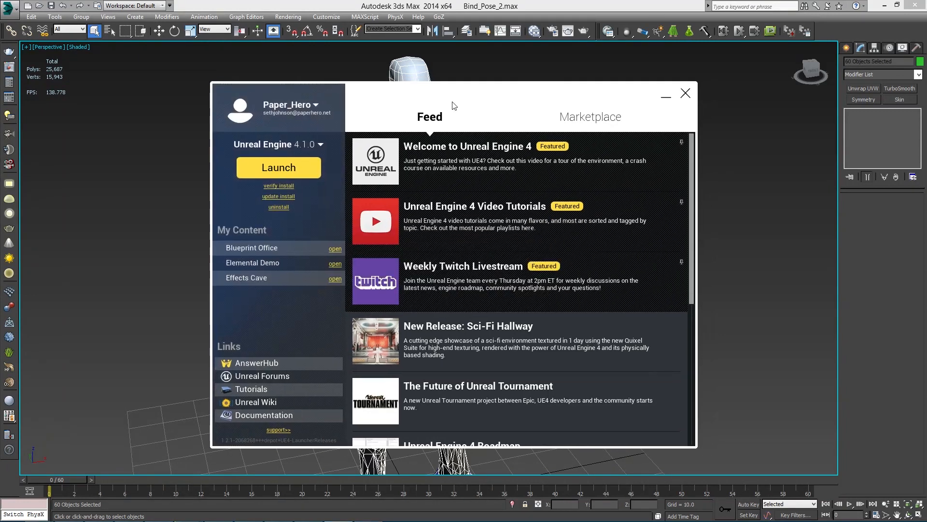
pyautogui.click(686, 93)
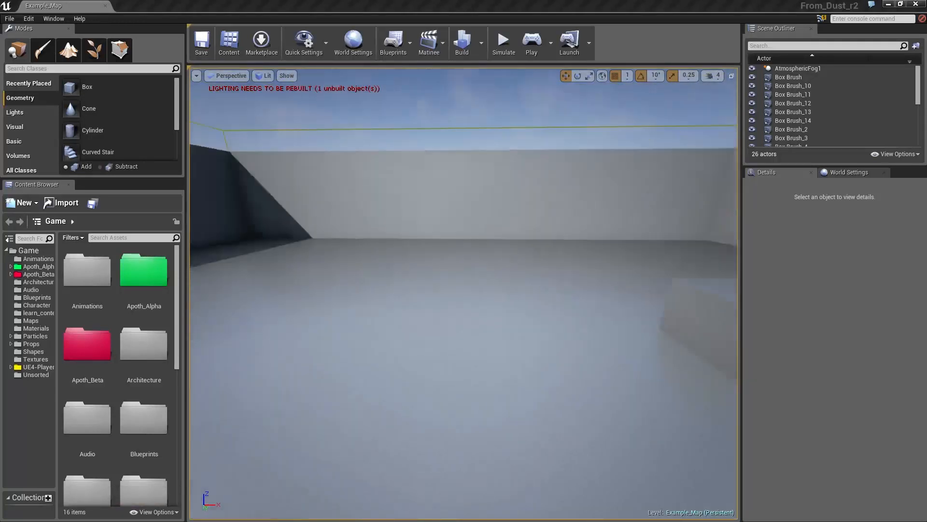
# - Open Bind_Pose_LOD_0 from Character_Assets and review its Level Of Detail settings
pyautogui.rightClick(87, 344)
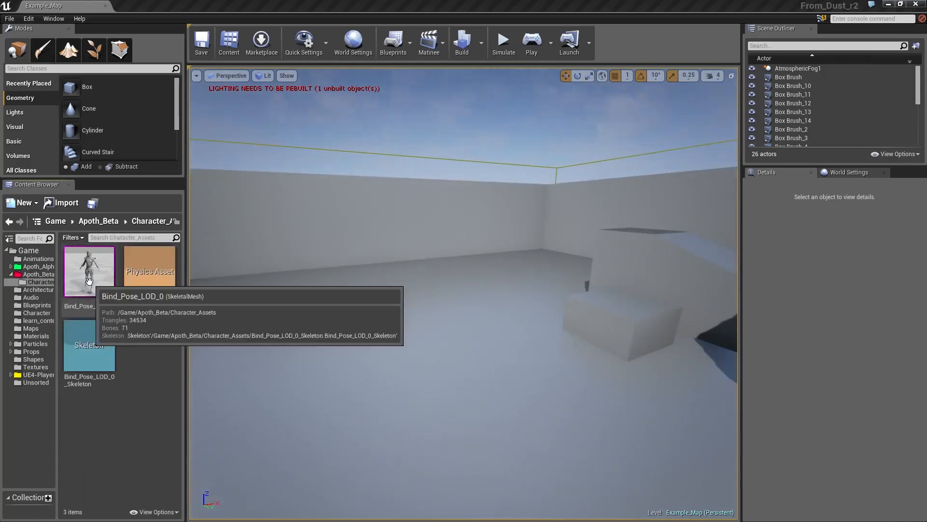
pyautogui.click(88, 270)
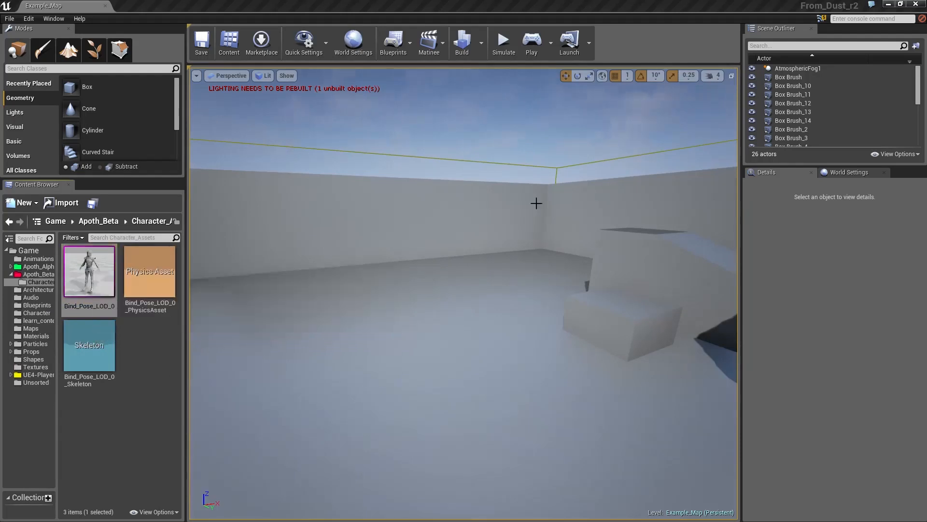
pyautogui.doubleClick(89, 344)
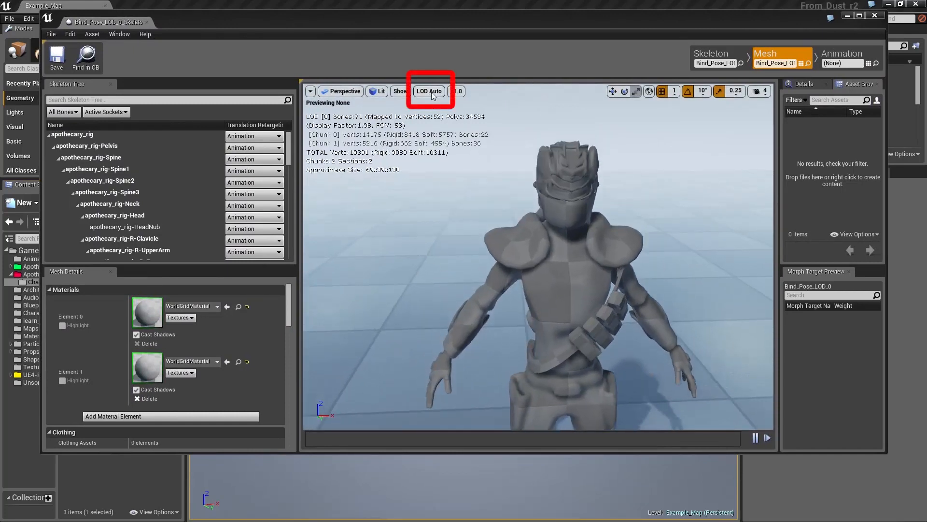
pyautogui.click(429, 91)
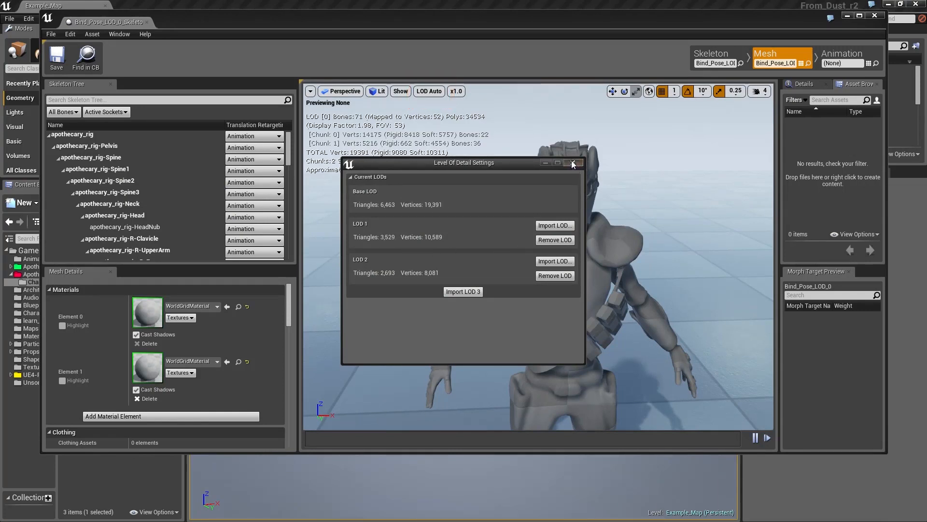
pyautogui.click(571, 163)
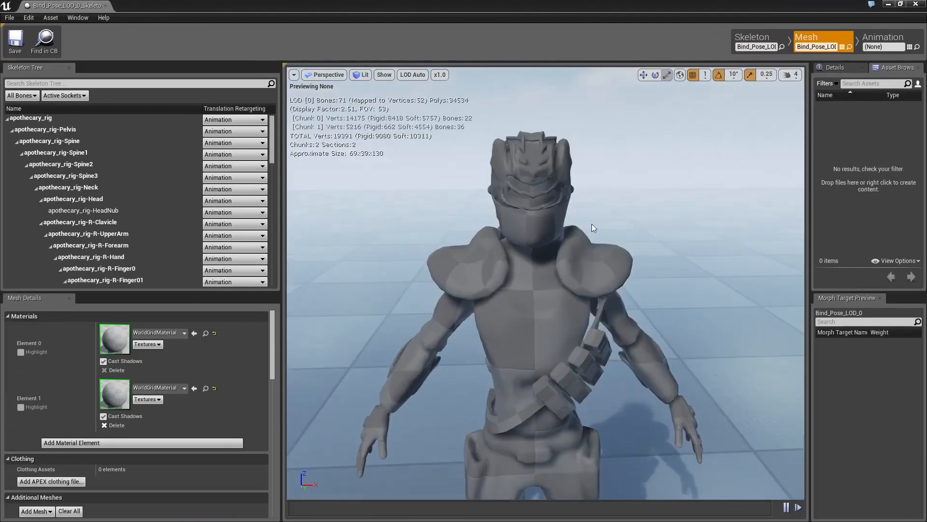
# - Preview LOD 1, LOD 0 and LOD 2, then show LOD 1 in wireframe (17,380 polygons)
pyautogui.click(440, 75)
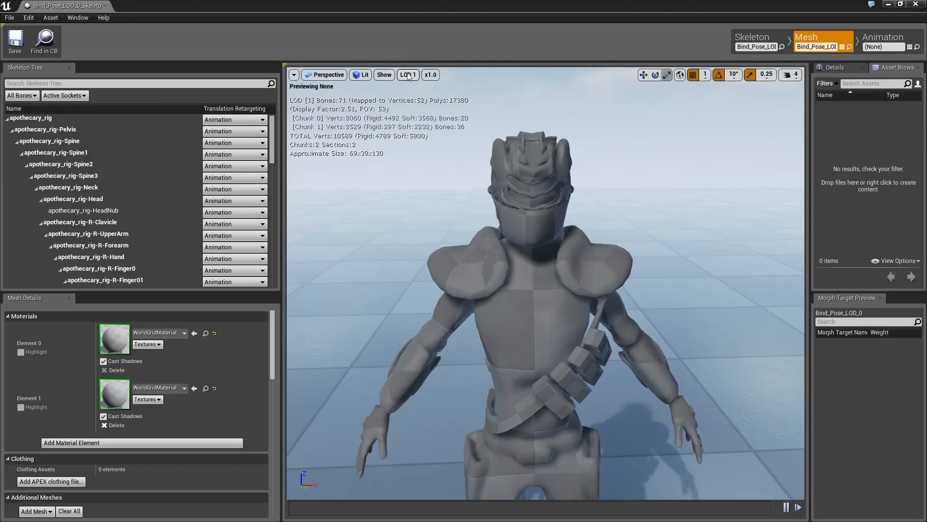
pyautogui.click(406, 74)
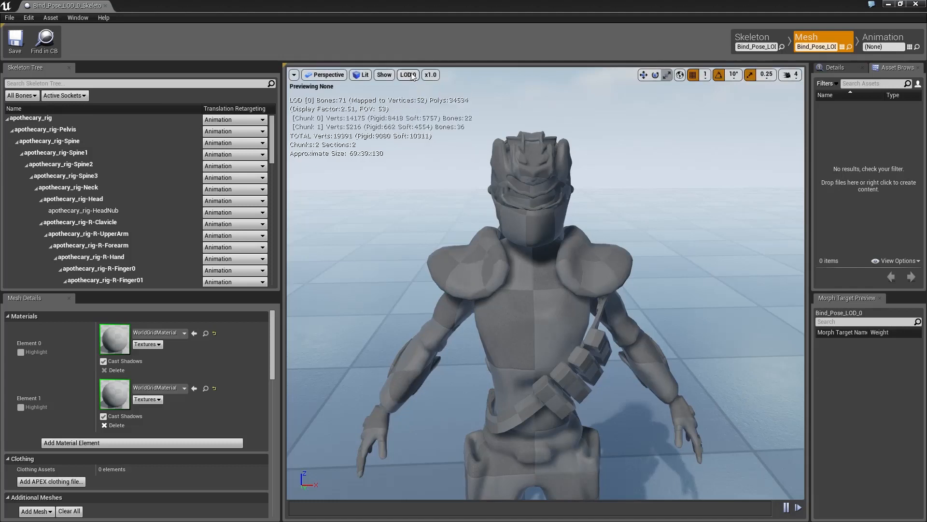
pyautogui.click(407, 74)
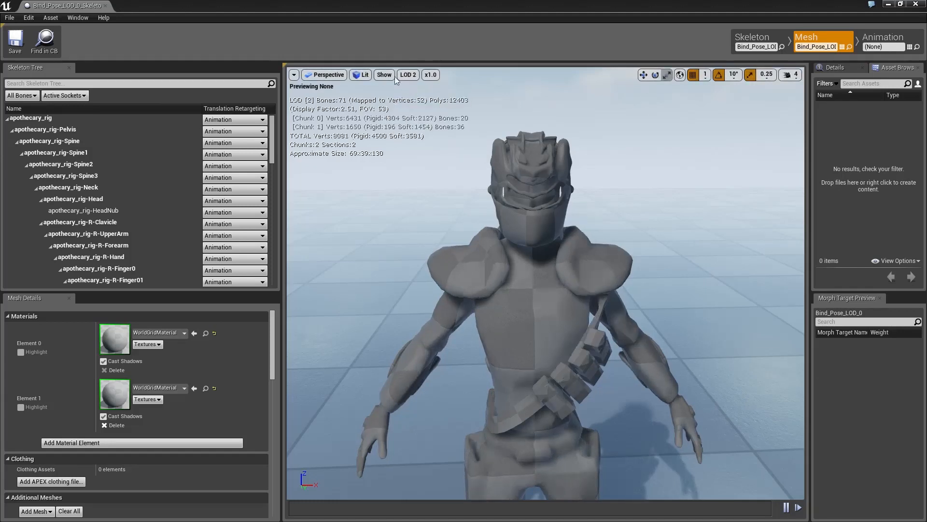
pyautogui.click(361, 74)
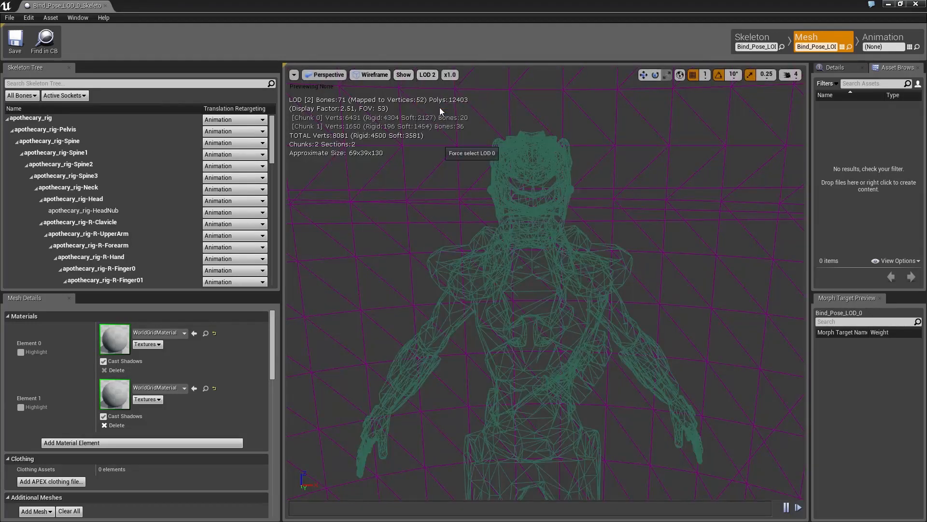
pyautogui.click(427, 74)
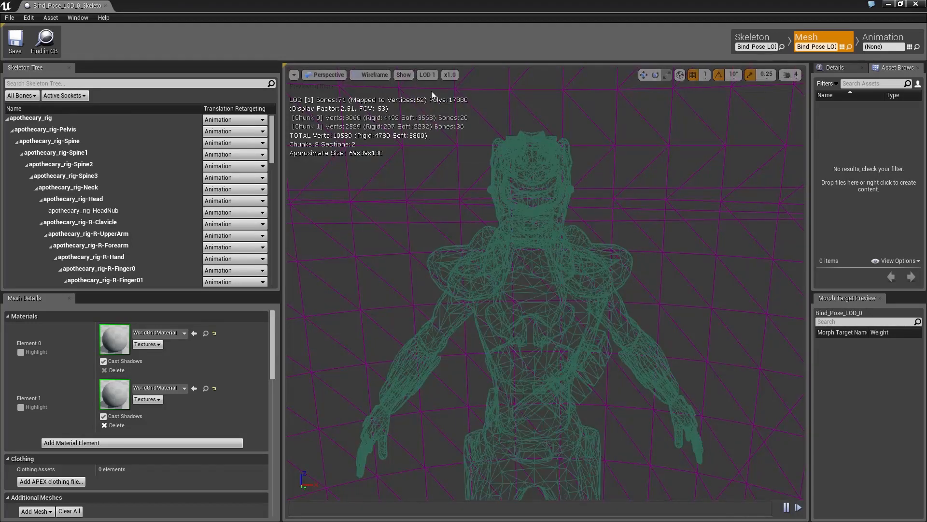